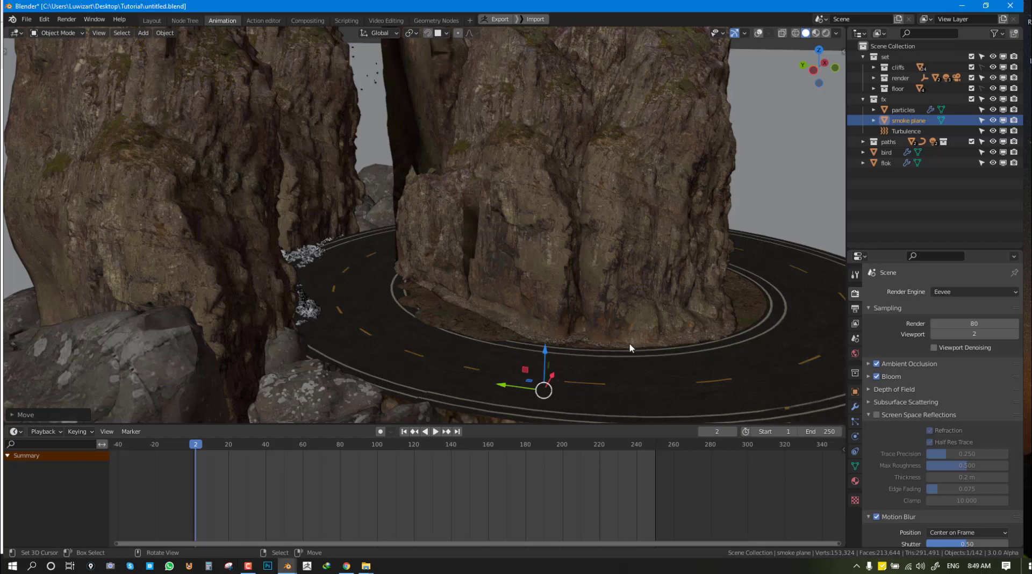
- Play back the finished animation, then open untitled1.blend and discard unsaved changes
{"action": "left_click", "coordinate": [435, 431]}
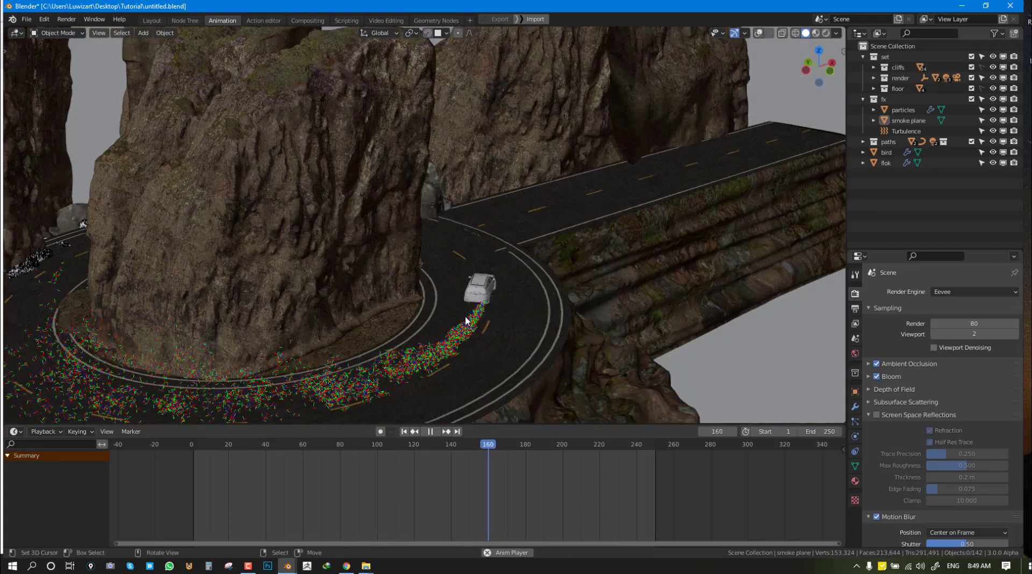
{"action": "left_click", "coordinate": [430, 431]}
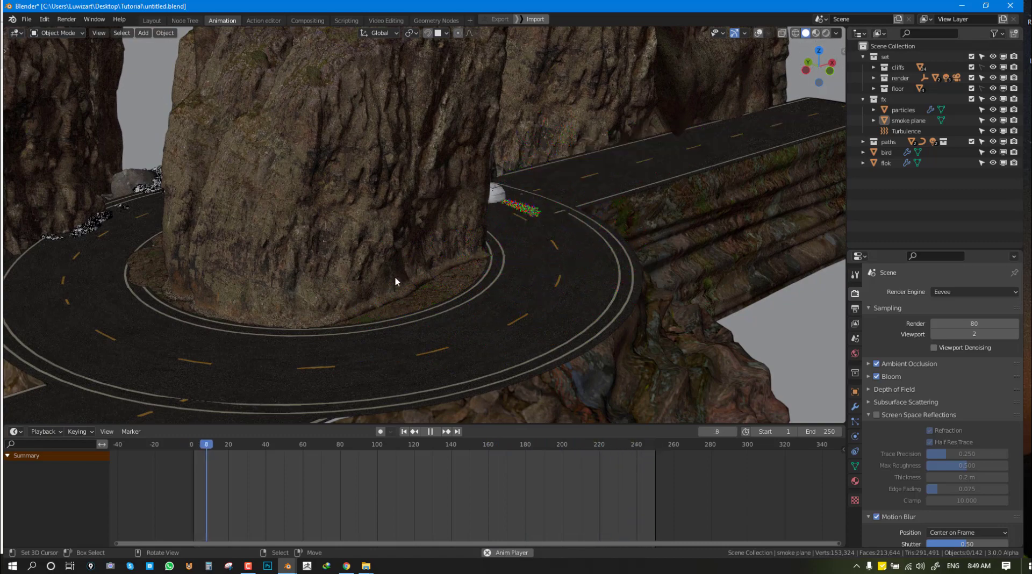
{"action": "left_click", "coordinate": [287, 444]}
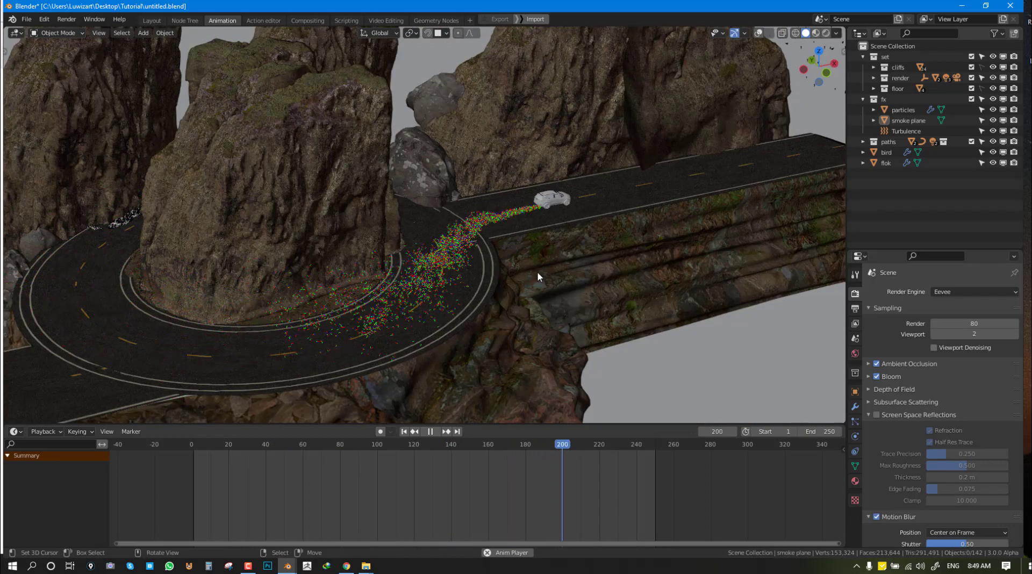
{"action": "left_click", "coordinate": [431, 431]}
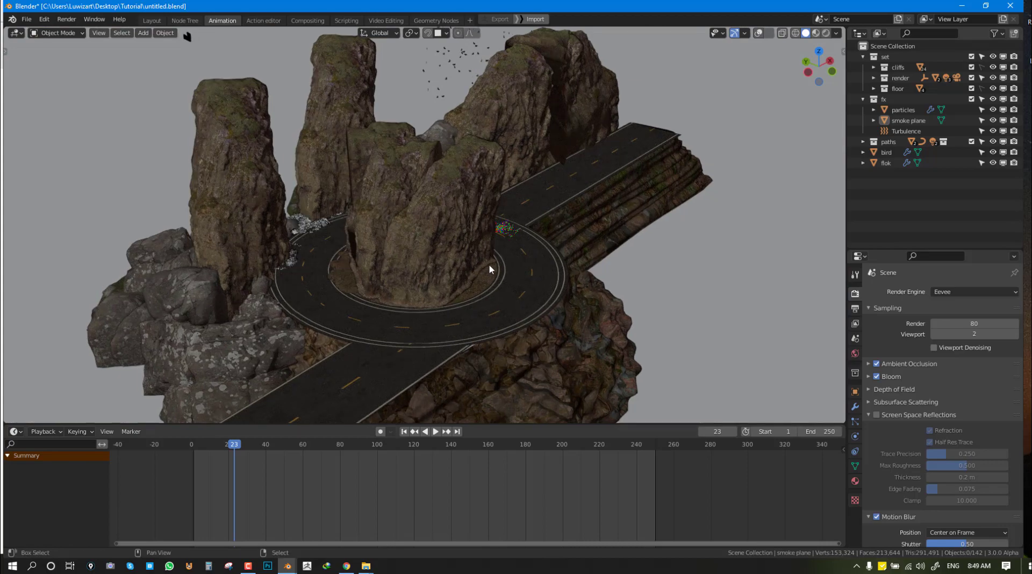
{"action": "left_click", "coordinate": [435, 432]}
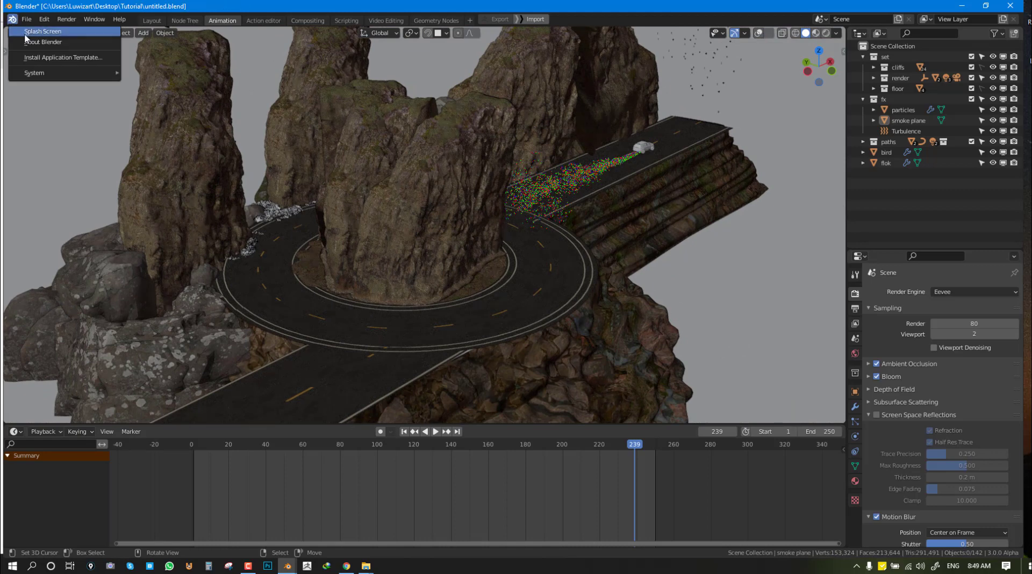
{"action": "left_click", "coordinate": [42, 32]}
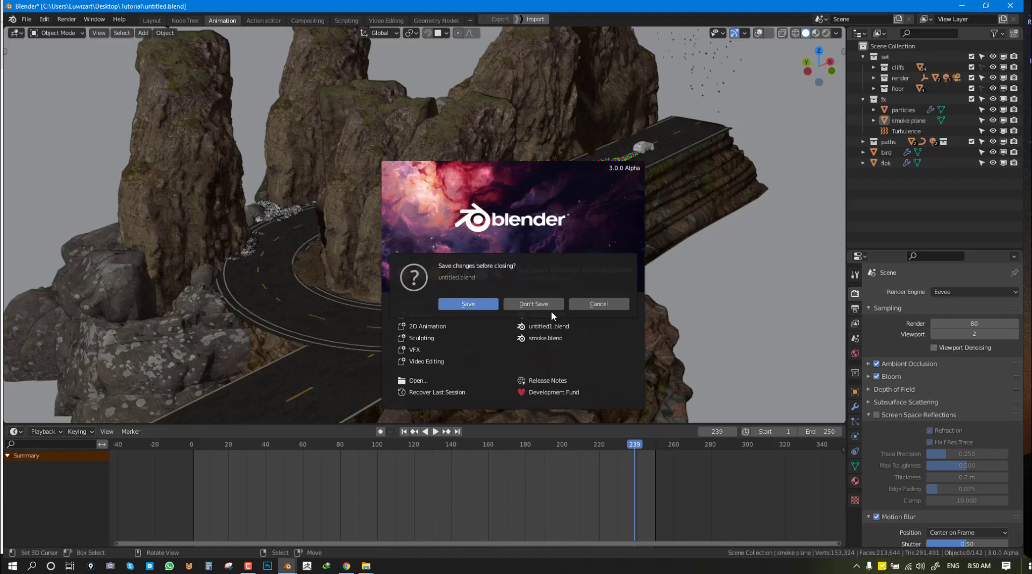
{"action": "left_click", "coordinate": [533, 304]}
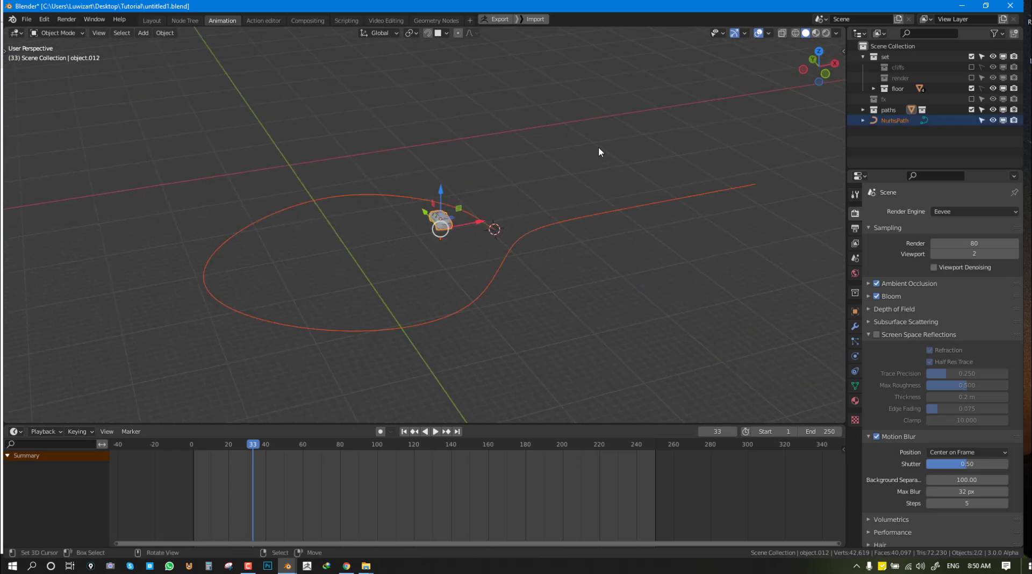
{"action": "mouse_move", "coordinate": [143, 33]}
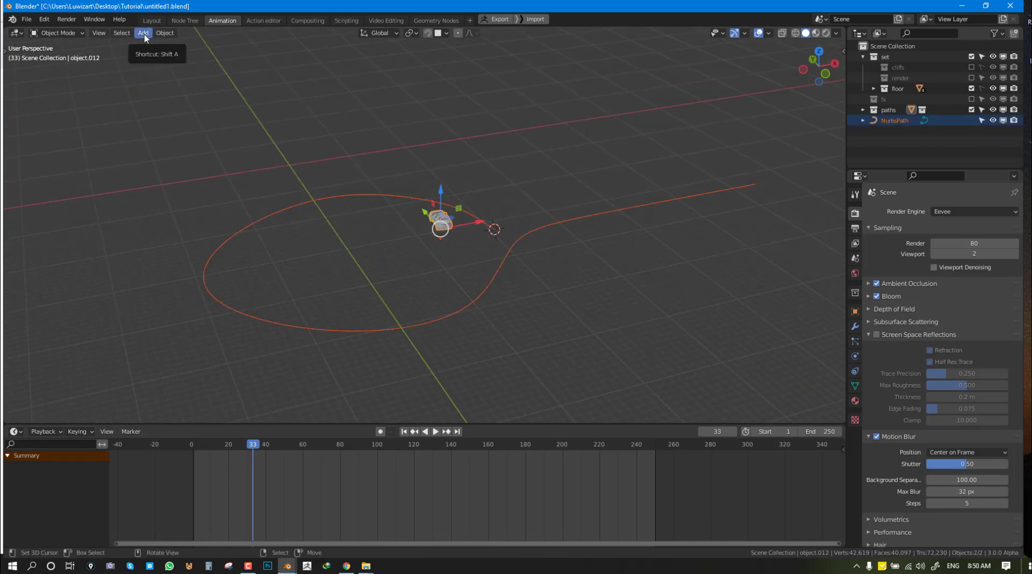
- Clear the car's parent and copy the NurbsPath's location onto the car
{"action": "left_click", "coordinate": [165, 33]}
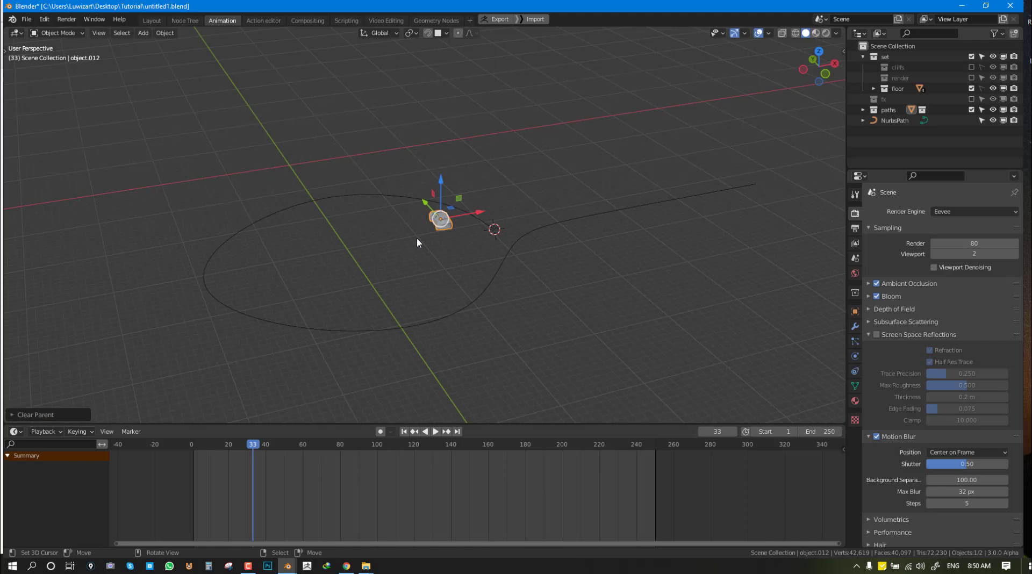
{"action": "mouse_move", "coordinate": [429, 238]}
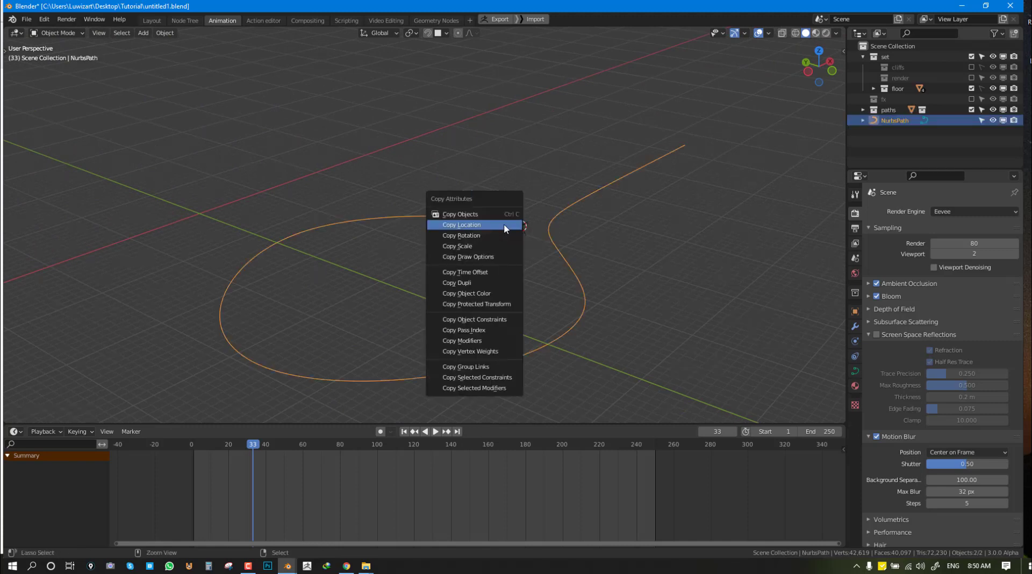
{"action": "left_click", "coordinate": [461, 224]}
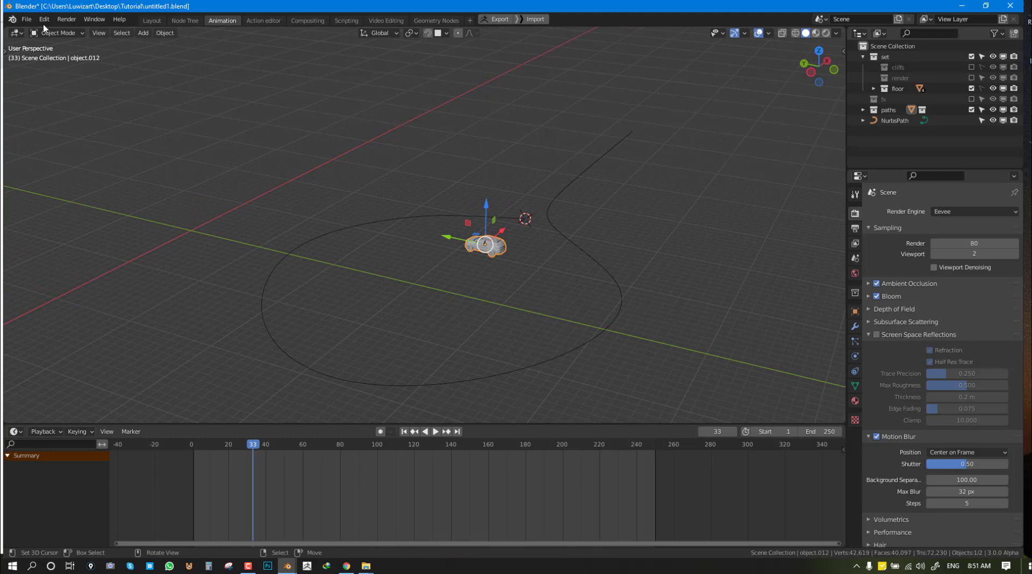
- Tick Interface: Copy Attributes Menu after searching 'cop' in Preferences add-ons
{"action": "left_click", "coordinate": [43, 19]}
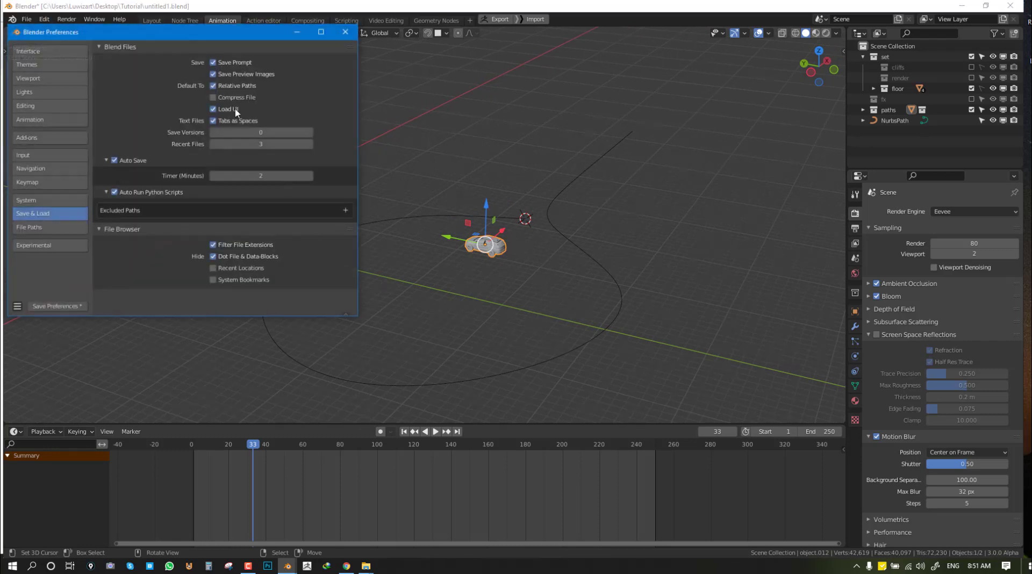
{"action": "left_click", "coordinate": [26, 137]}
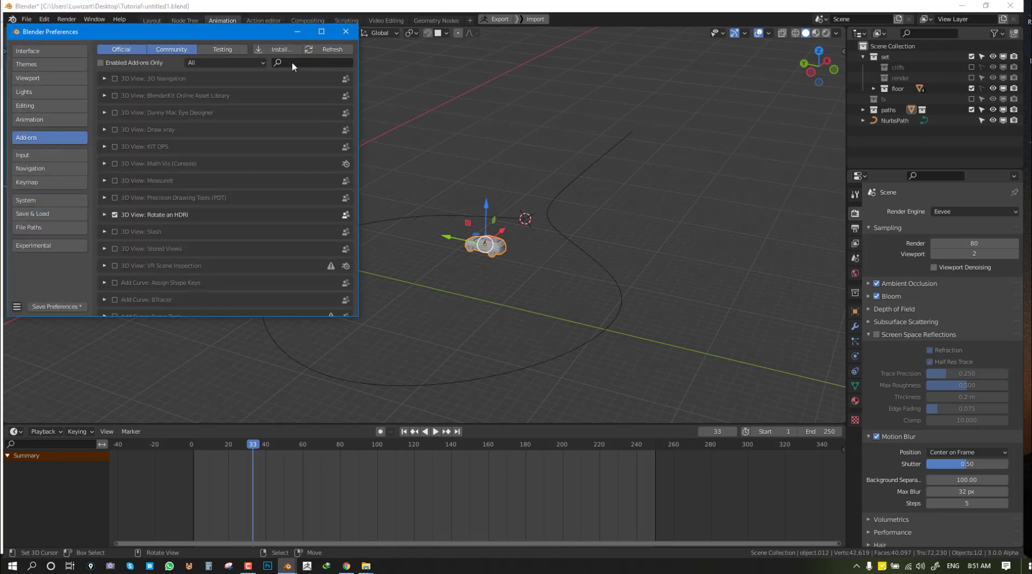
{"action": "type", "text": "cop"}
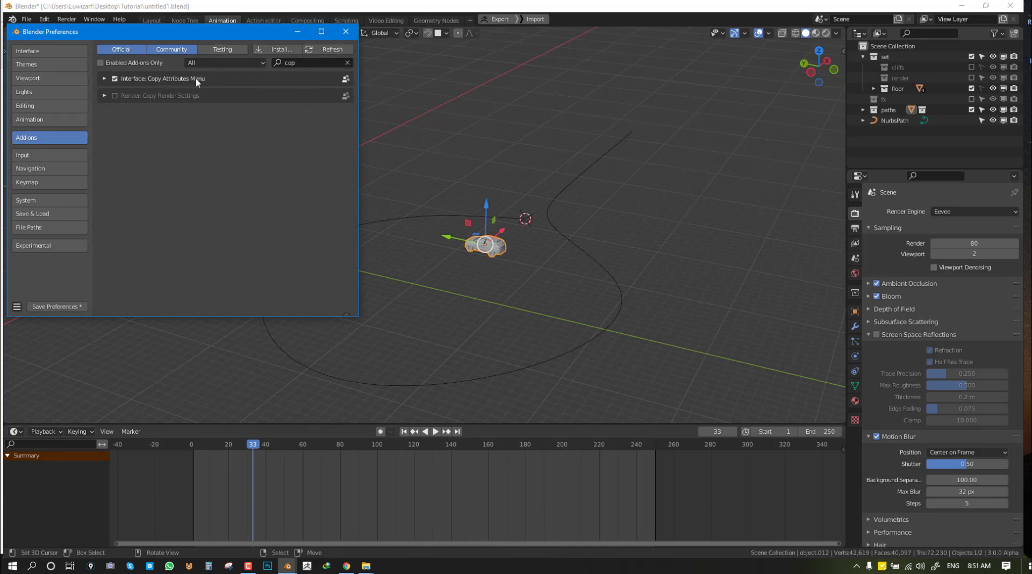
{"action": "left_click", "coordinate": [346, 32]}
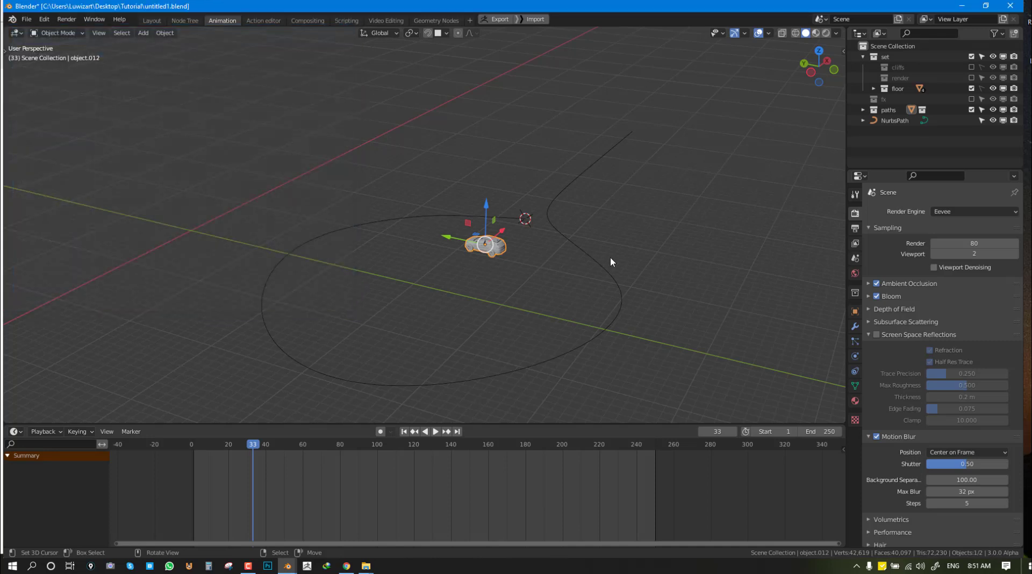
{"action": "key", "text": "g"}
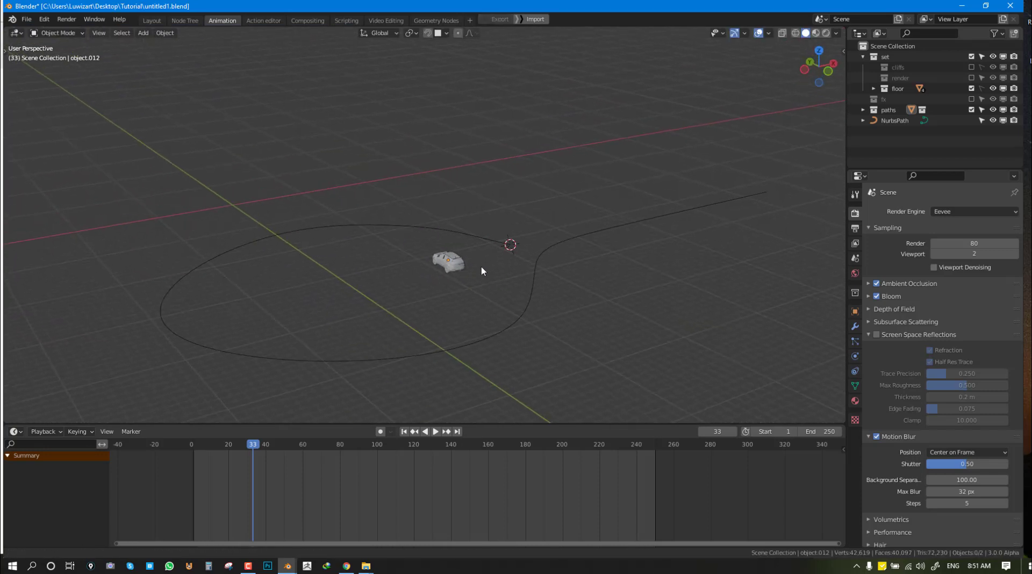
- Remove the old loop curve and add a new NURBS path in top view
{"action": "left_click", "coordinate": [448, 262]}
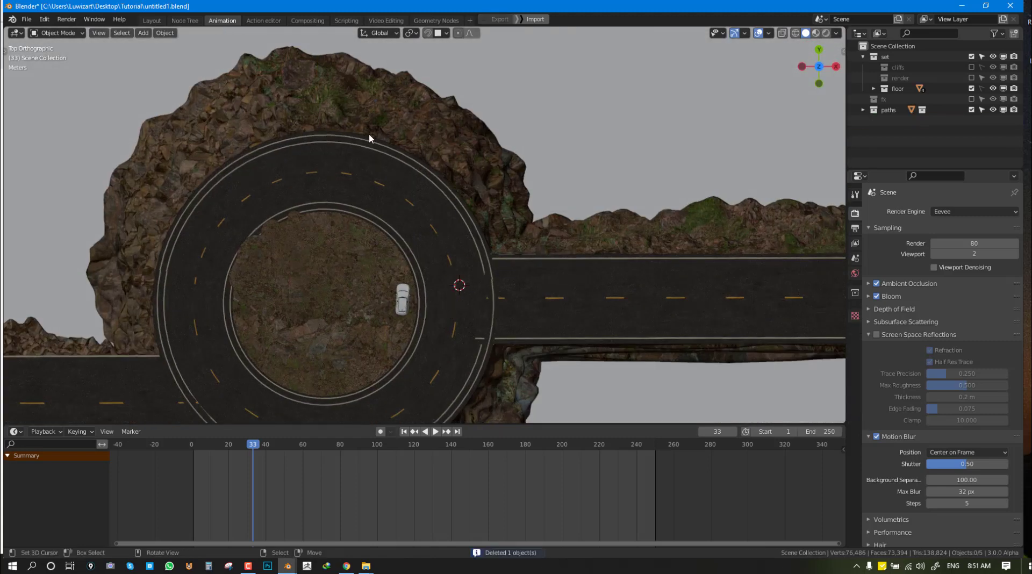
{"action": "left_click", "coordinate": [142, 33]}
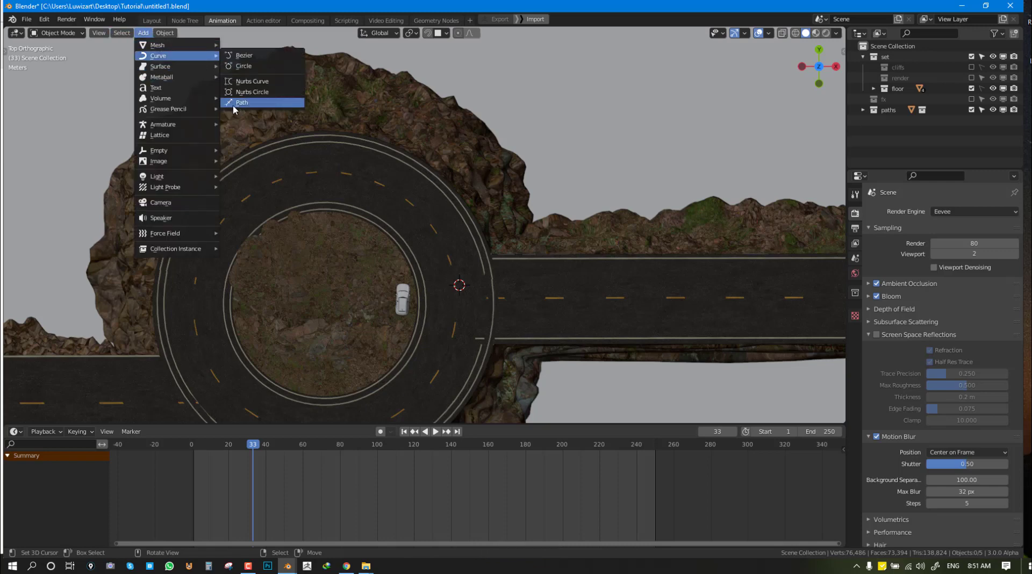
{"action": "left_click", "coordinate": [241, 103]}
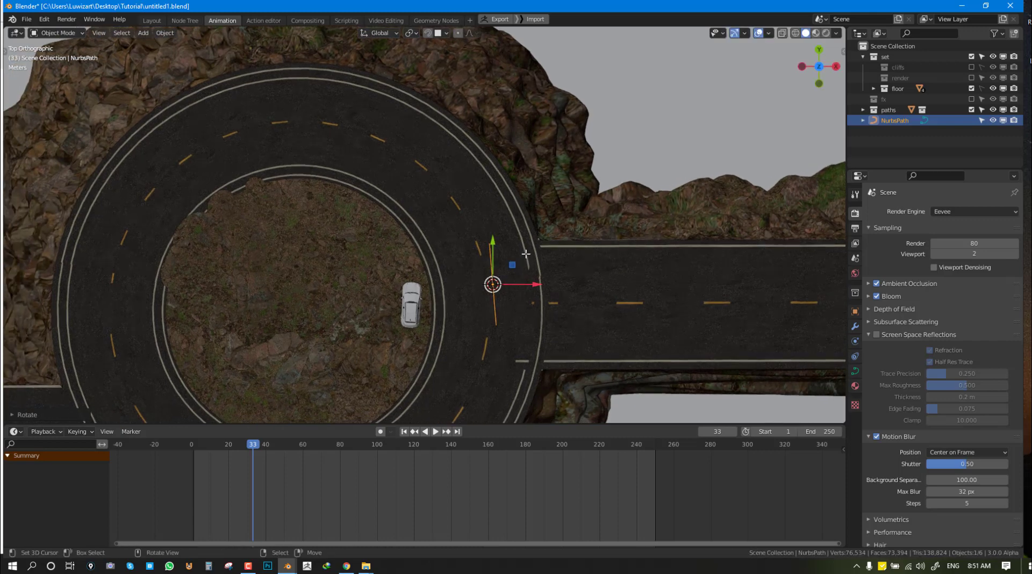
- Delete a control point and extrude points around the roundabout and along the east road
{"action": "left_click", "coordinate": [767, 32]}
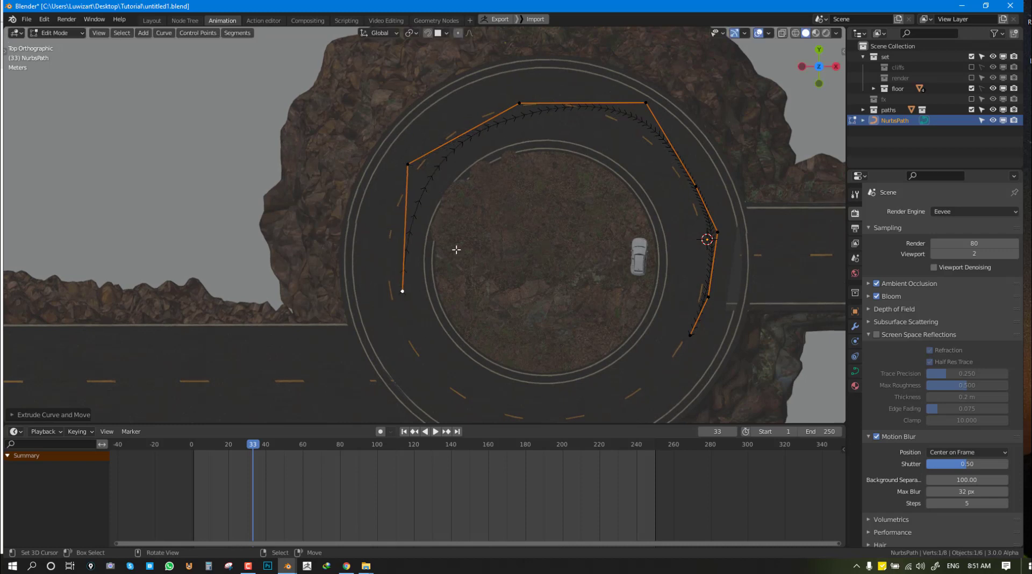
{"action": "key", "text": "x"}
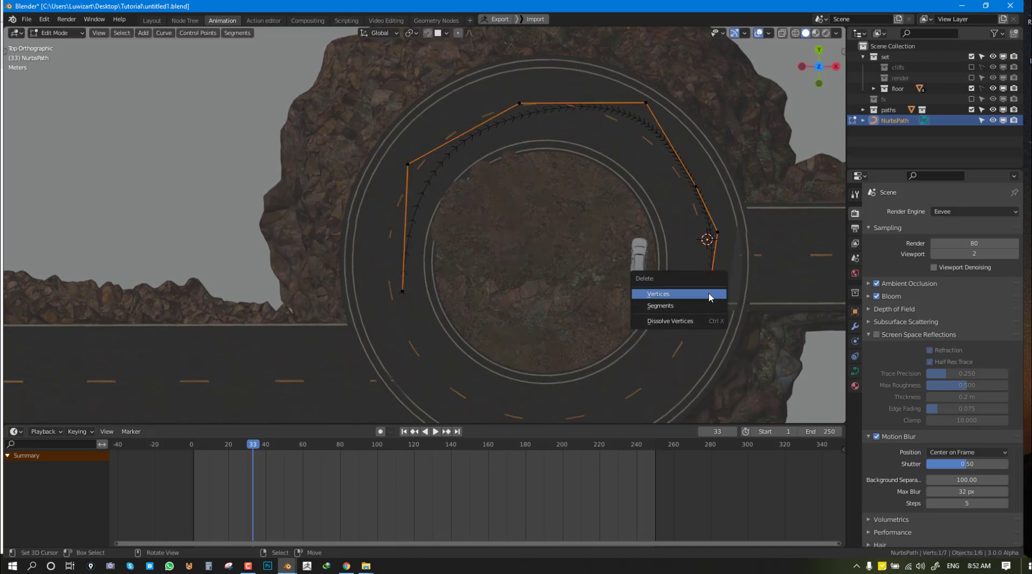
{"action": "left_click", "coordinate": [657, 293]}
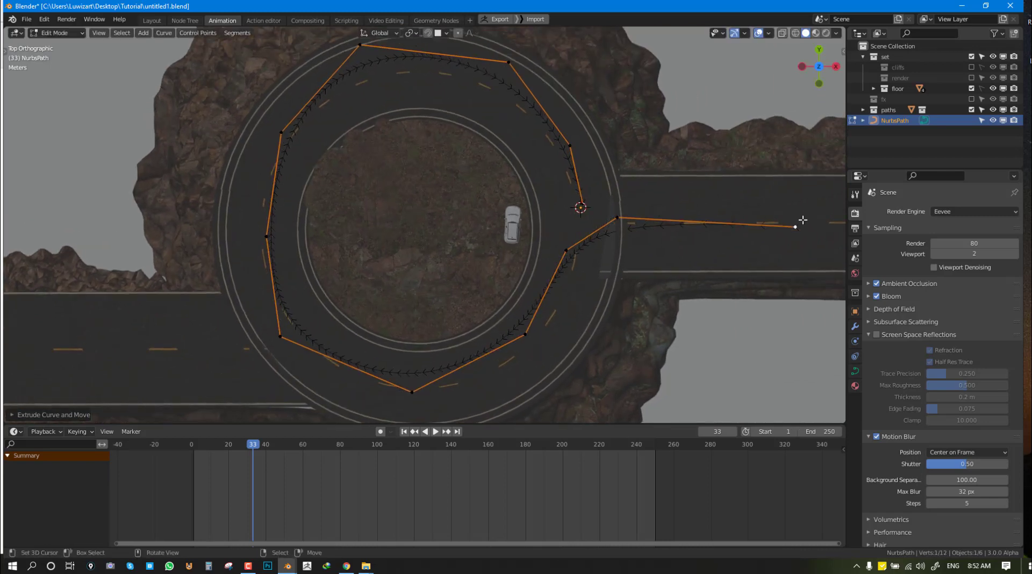
{"action": "key", "text": "Tab"}
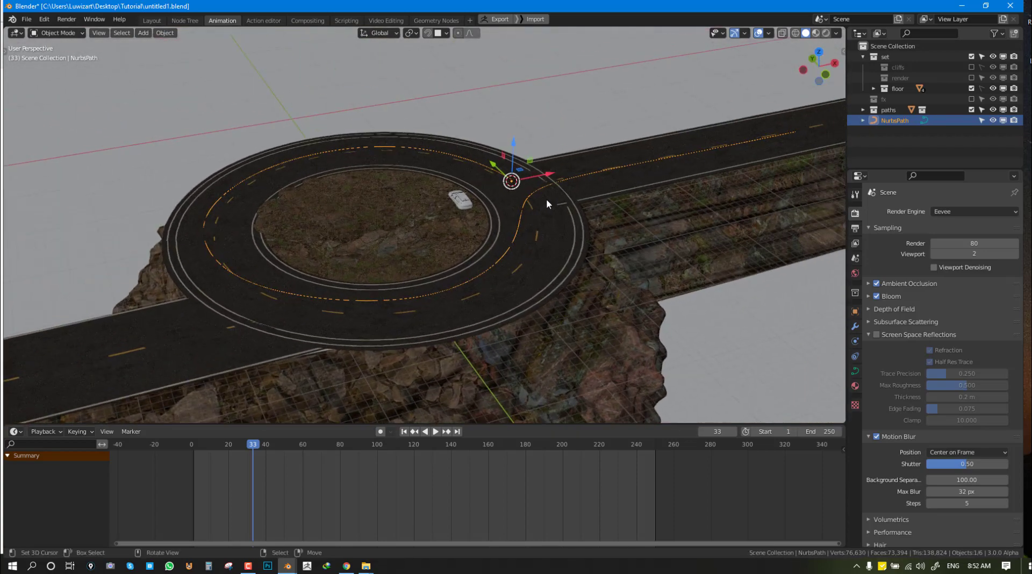
- Move path control points closer to the roundabout lane, using the Annotate tool
{"action": "key", "text": "Tab"}
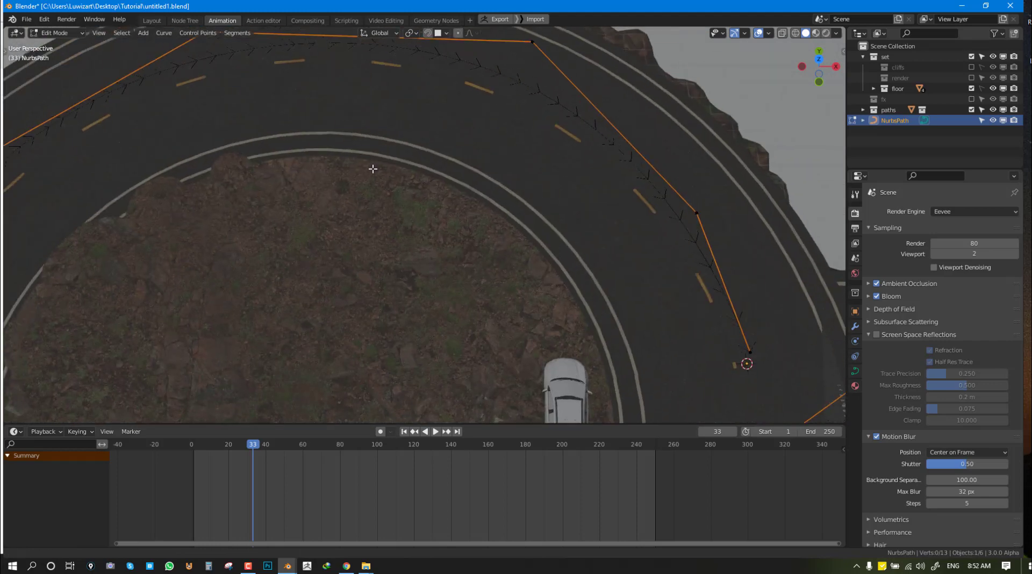
{"action": "left_click", "coordinate": [768, 33]}
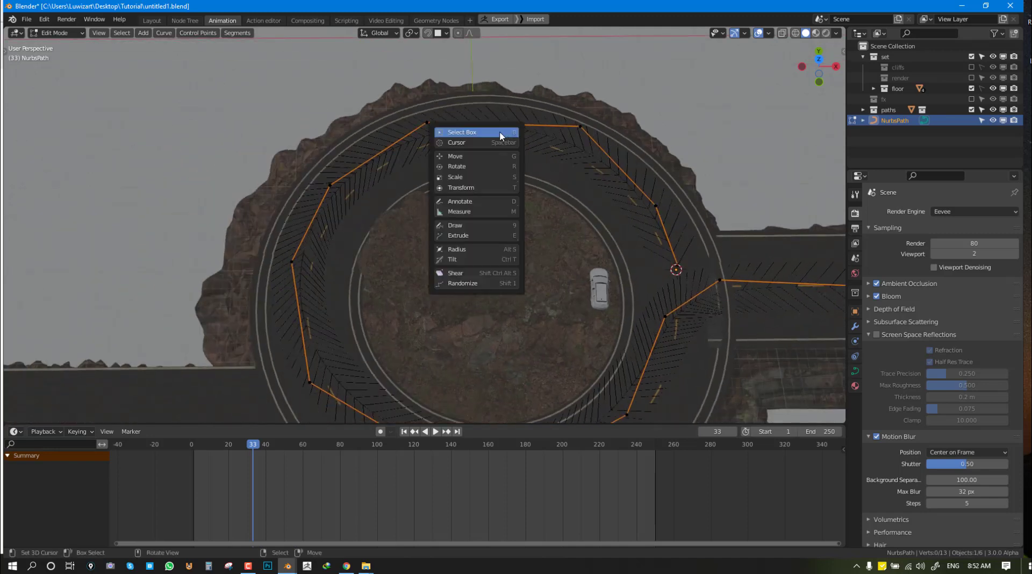
{"action": "mouse_move", "coordinate": [471, 202]}
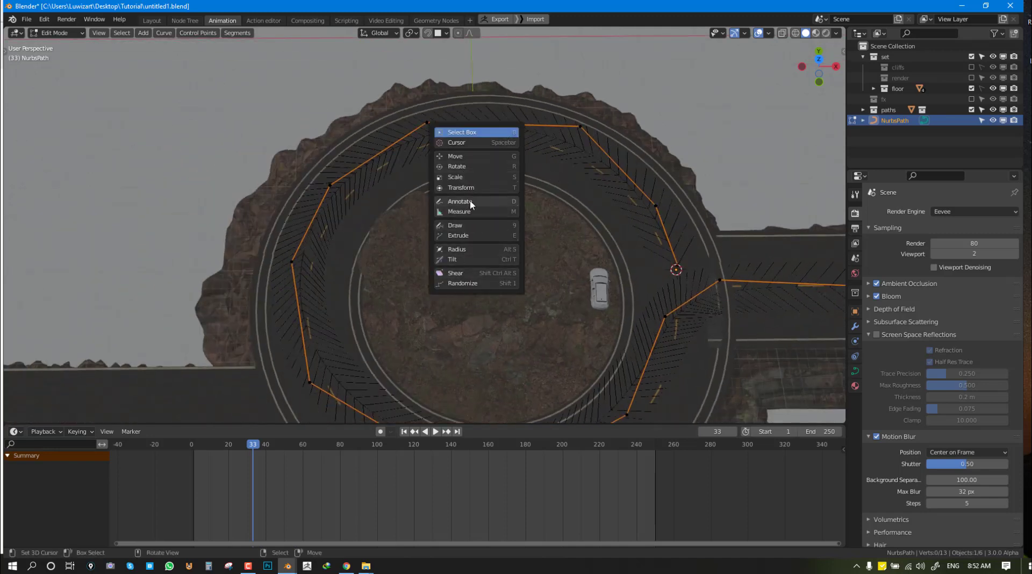
{"action": "left_click", "coordinate": [460, 202]}
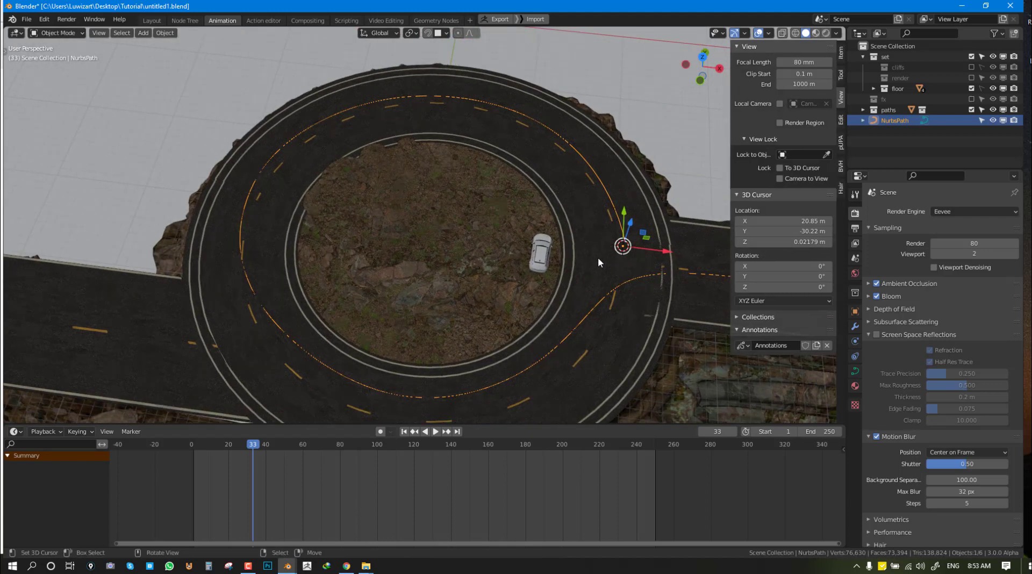
- Set the NurbsPath origin, then isolate the car and path in Local View
{"action": "left_click", "coordinate": [540, 255]}
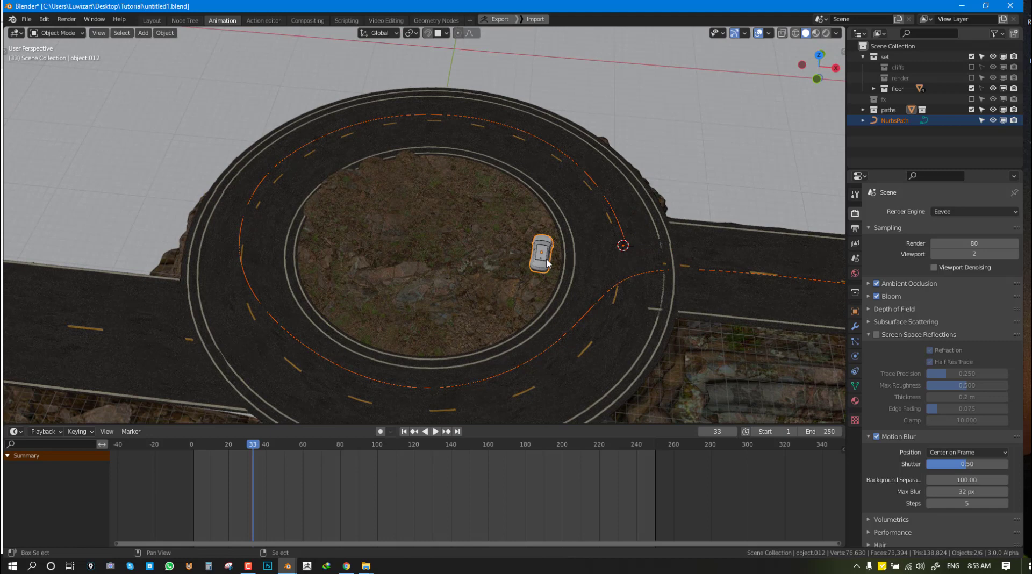
{"action": "left_click", "coordinate": [541, 254]}
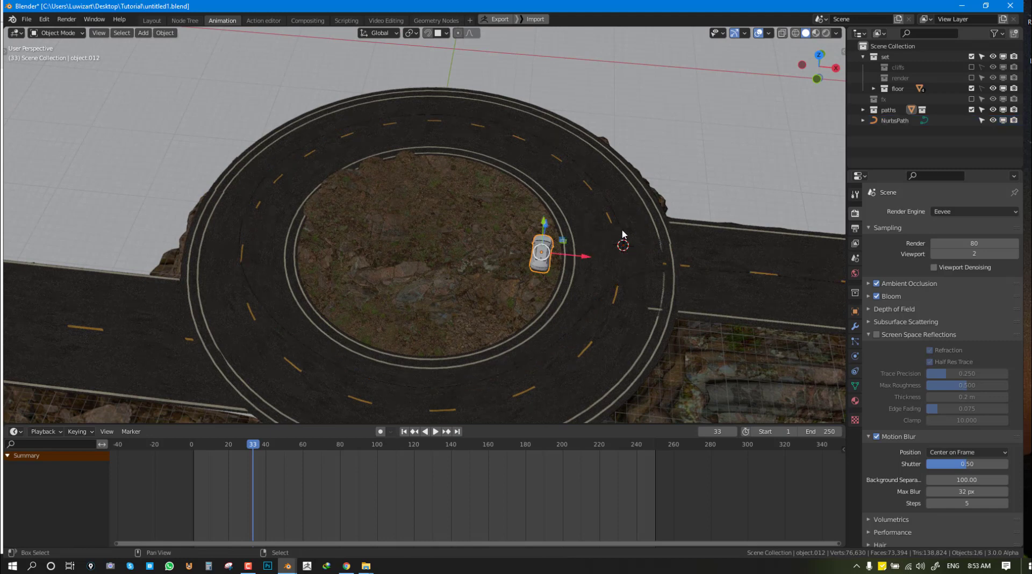
{"action": "left_click", "coordinate": [895, 120]}
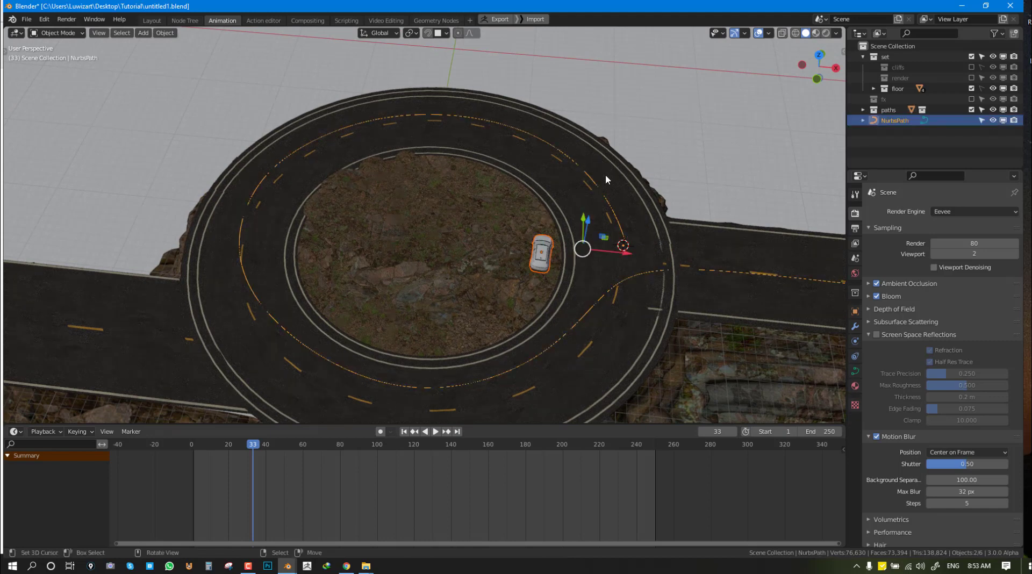
{"action": "left_click", "coordinate": [165, 33]}
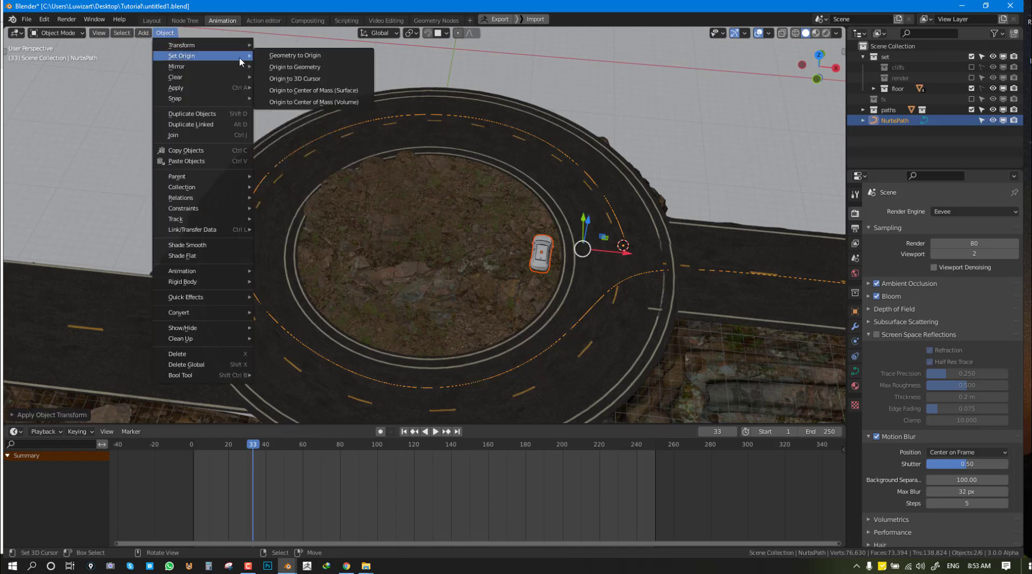
{"action": "left_click", "coordinate": [295, 78]}
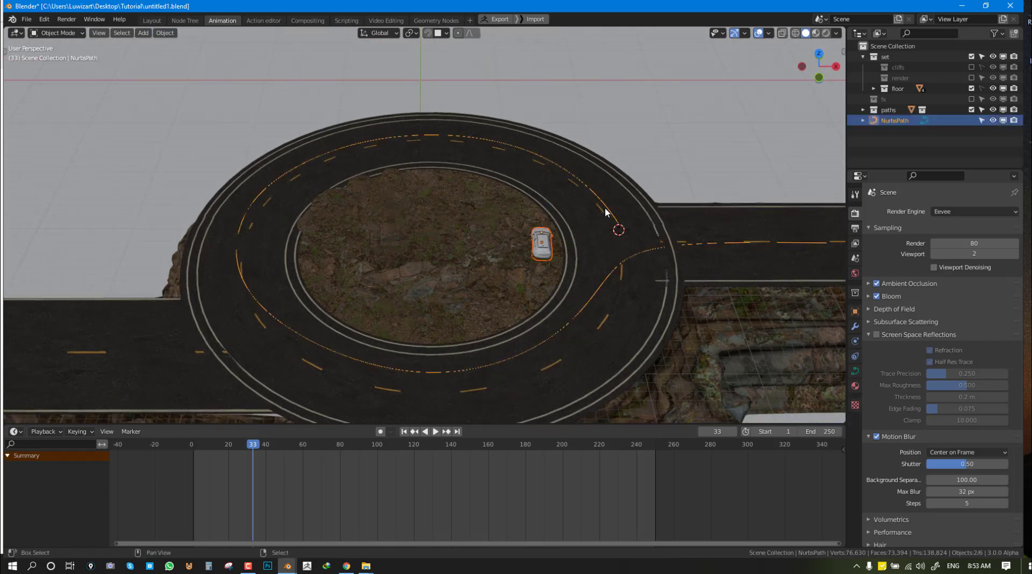
{"action": "left_click", "coordinate": [541, 246]}
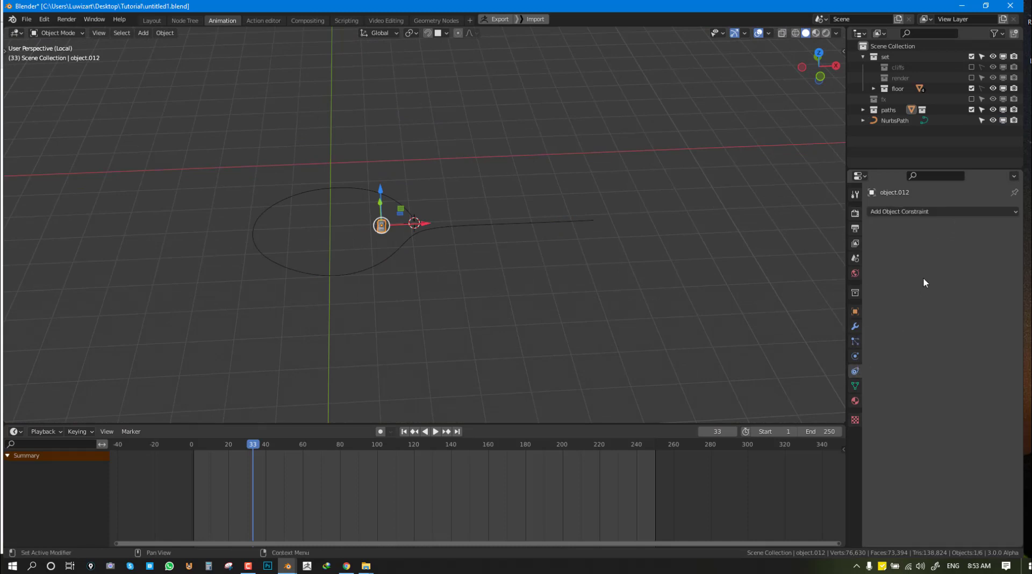
- Add a Follow Path constraint targeting NurbsPath, animate it, enable Follow Curve with offset 4
{"action": "left_click", "coordinate": [942, 211]}
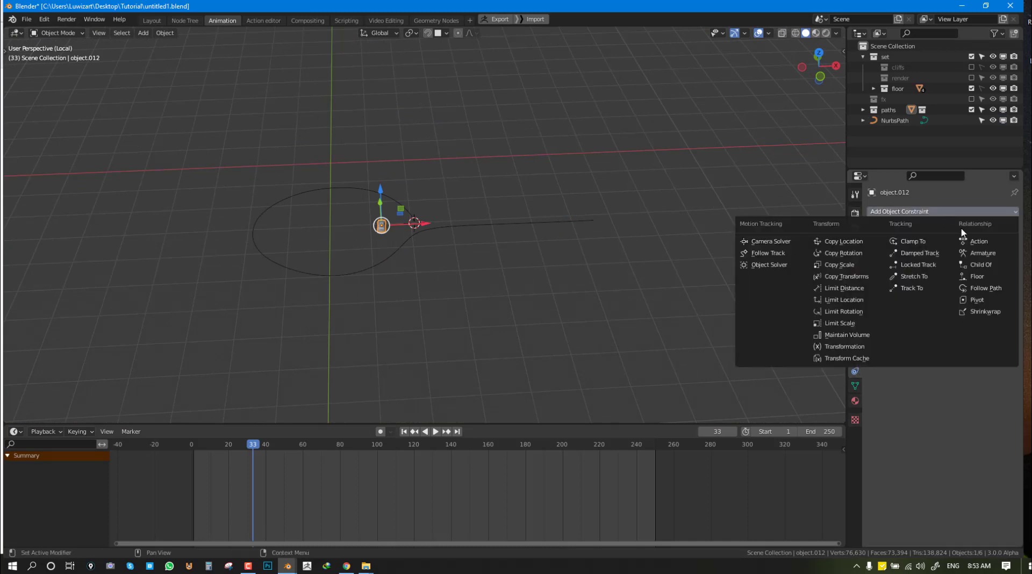
{"action": "mouse_move", "coordinate": [985, 288]}
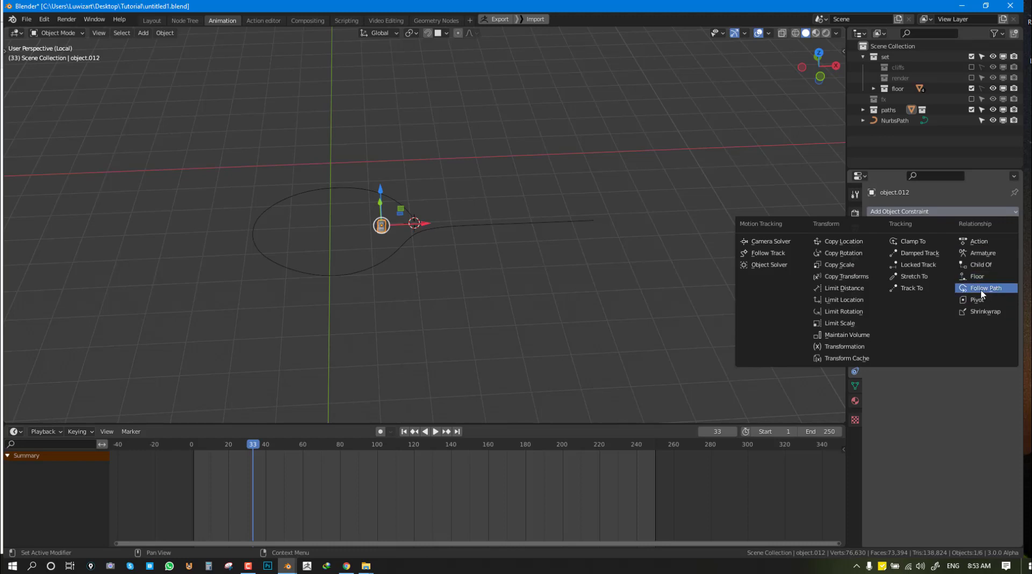
{"action": "left_click", "coordinate": [985, 288]}
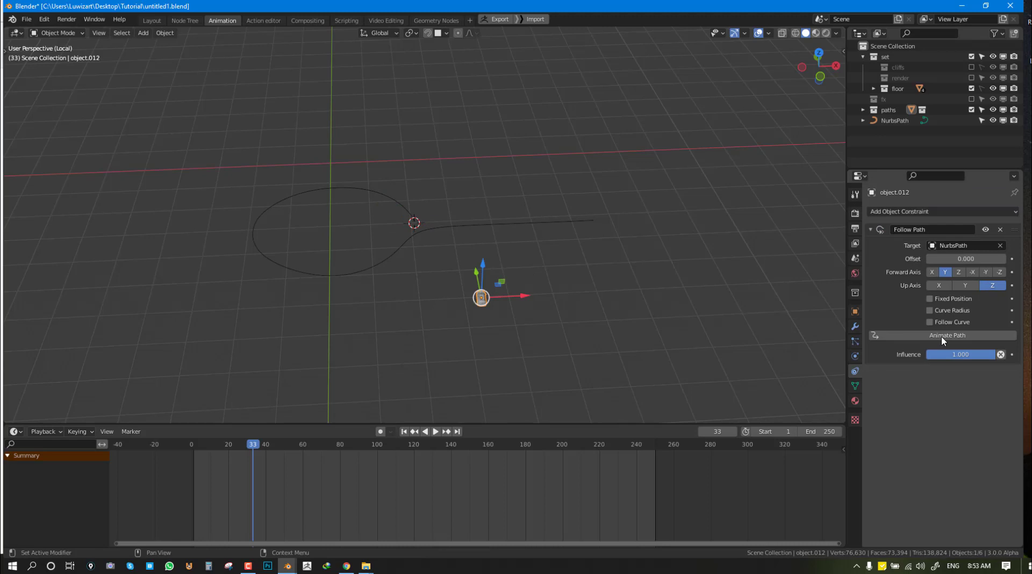
{"action": "left_click", "coordinate": [930, 322]}
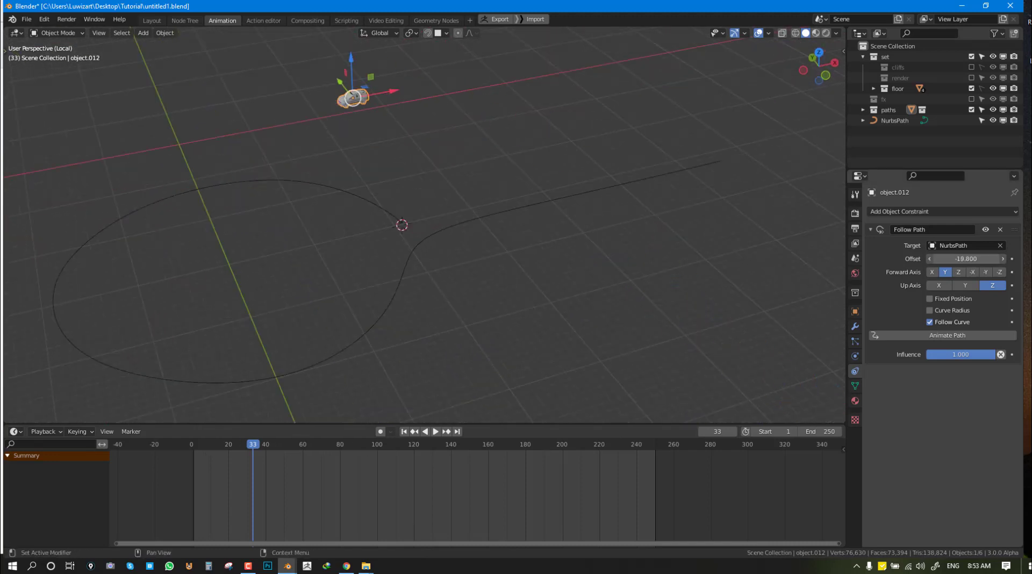
{"action": "left_click", "coordinate": [966, 258]}
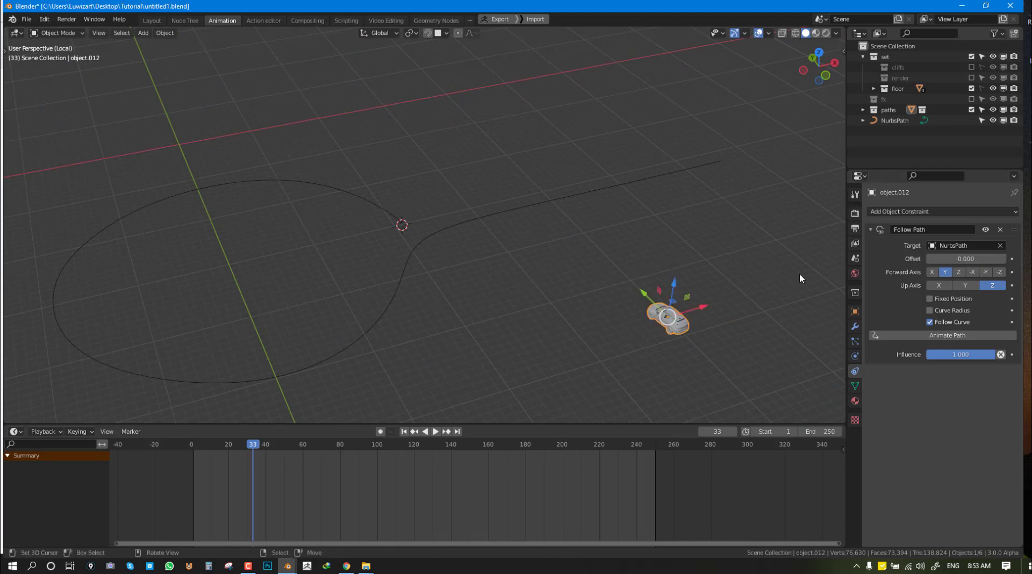
{"action": "mouse_move", "coordinate": [480, 267]}
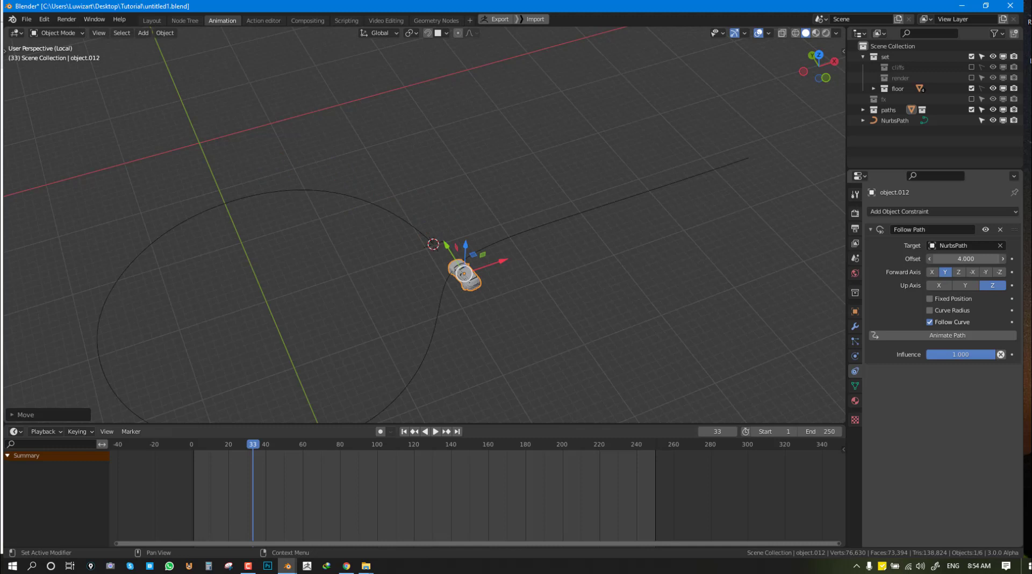
- Move the car onto the lane, reset its offset, and toggle Curve Radius on then off
{"action": "left_click", "coordinate": [966, 258]}
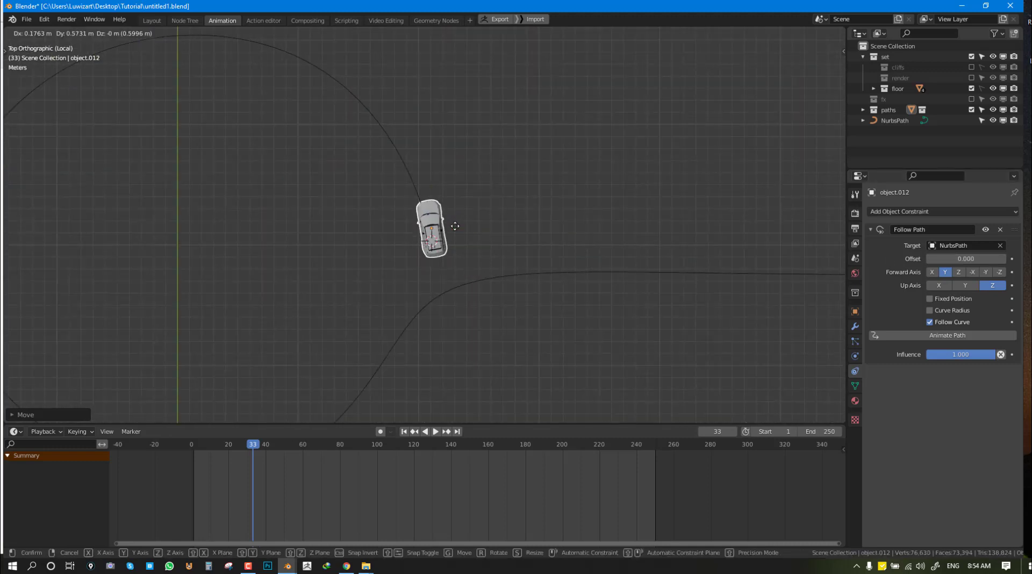
{"action": "mouse_move", "coordinate": [493, 217]}
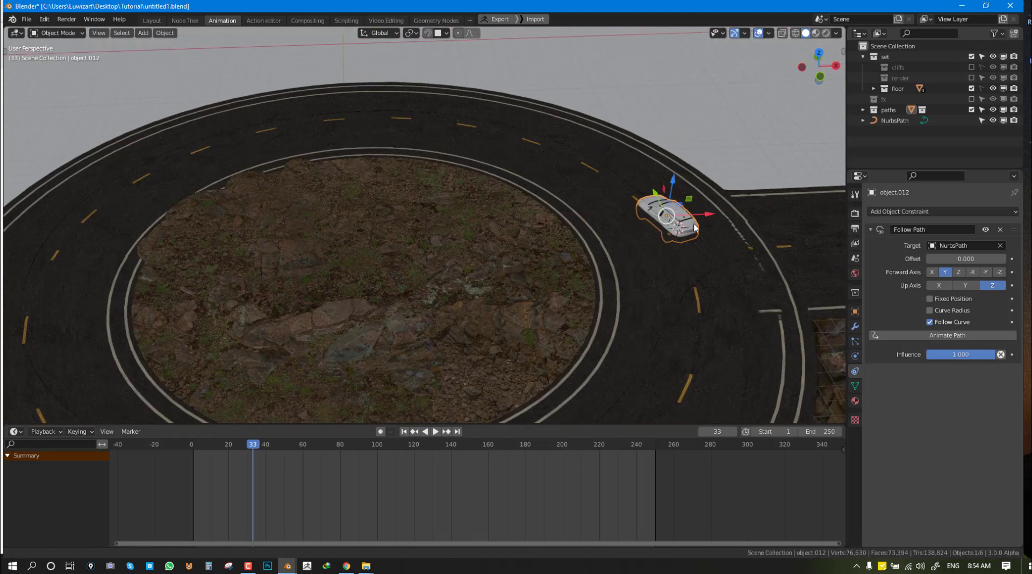
{"action": "key", "text": "g"}
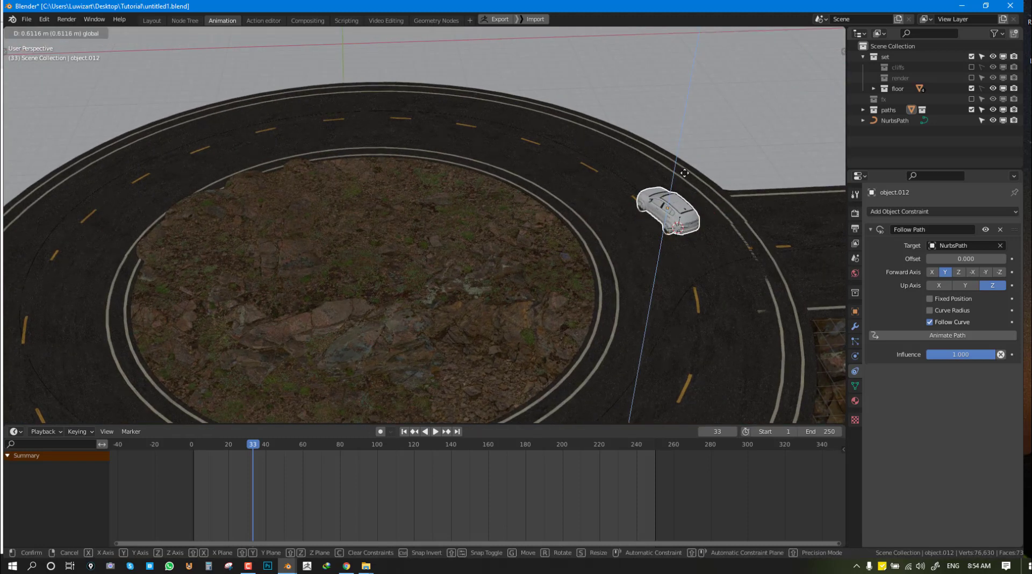
{"action": "mouse_move", "coordinate": [673, 166]}
{"action": "type", "text": "-22.8"}
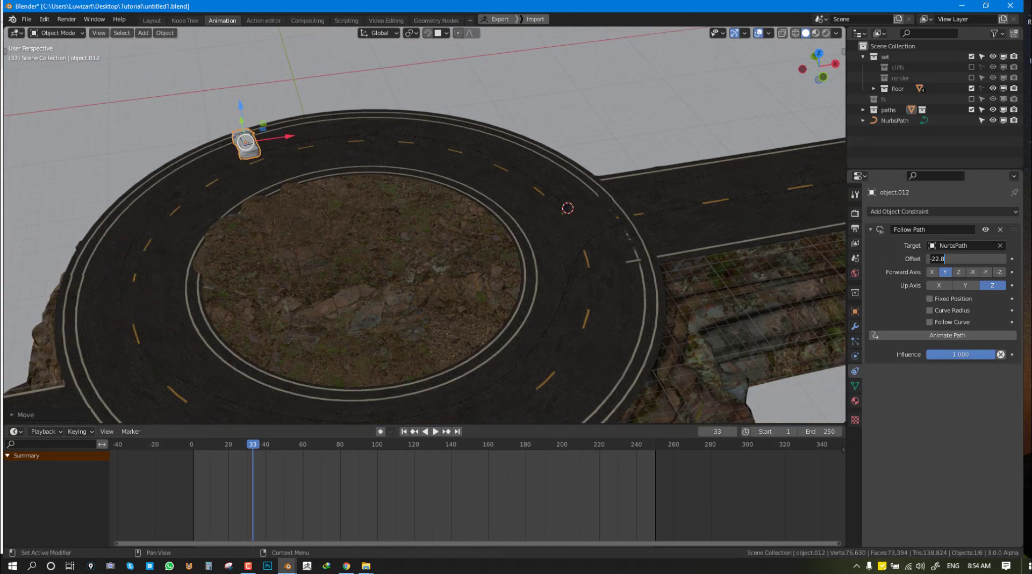
{"action": "left_click", "coordinate": [930, 322]}
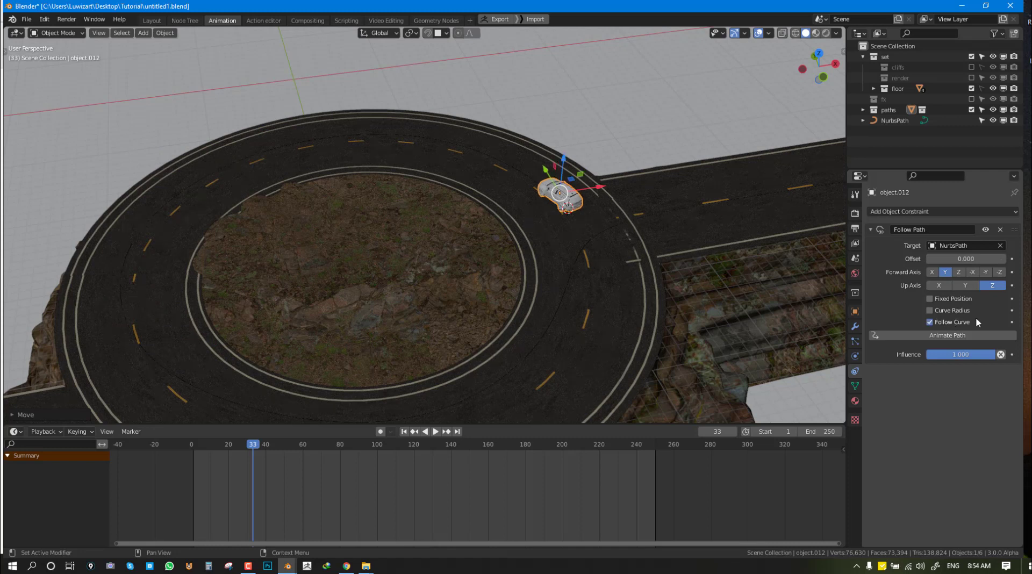
{"action": "left_click", "coordinate": [929, 310]}
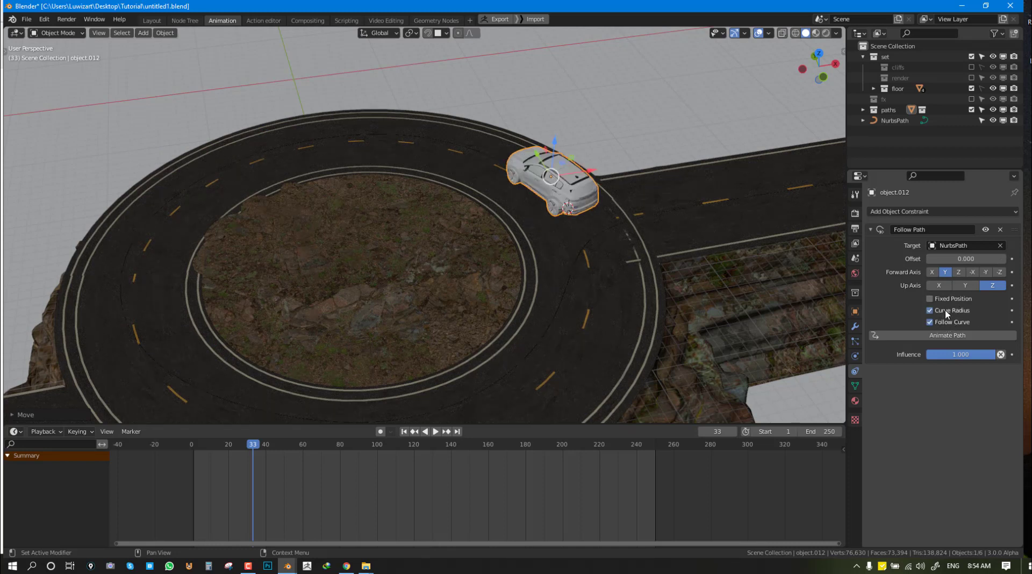
{"action": "mouse_move", "coordinate": [951, 311]}
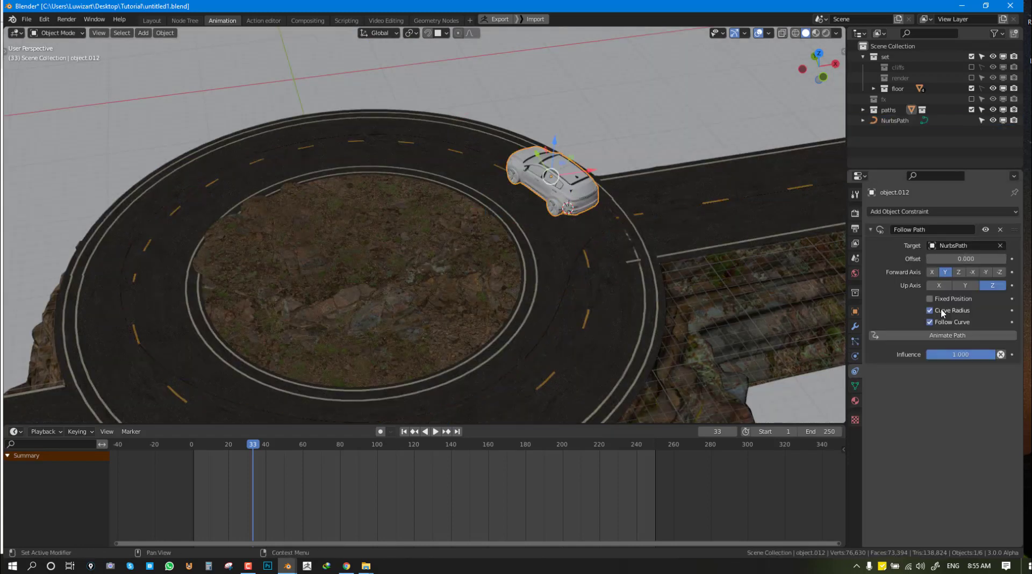
{"action": "left_click", "coordinate": [930, 310]}
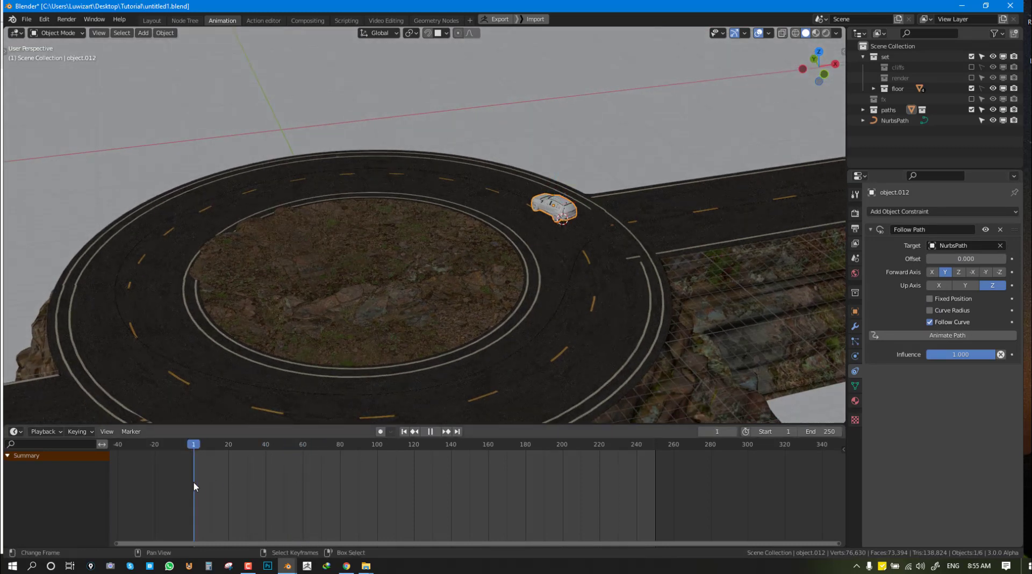
- Play the drive to frame 76, switch to camera view, and select NurbsPath
{"action": "left_click", "coordinate": [947, 335]}
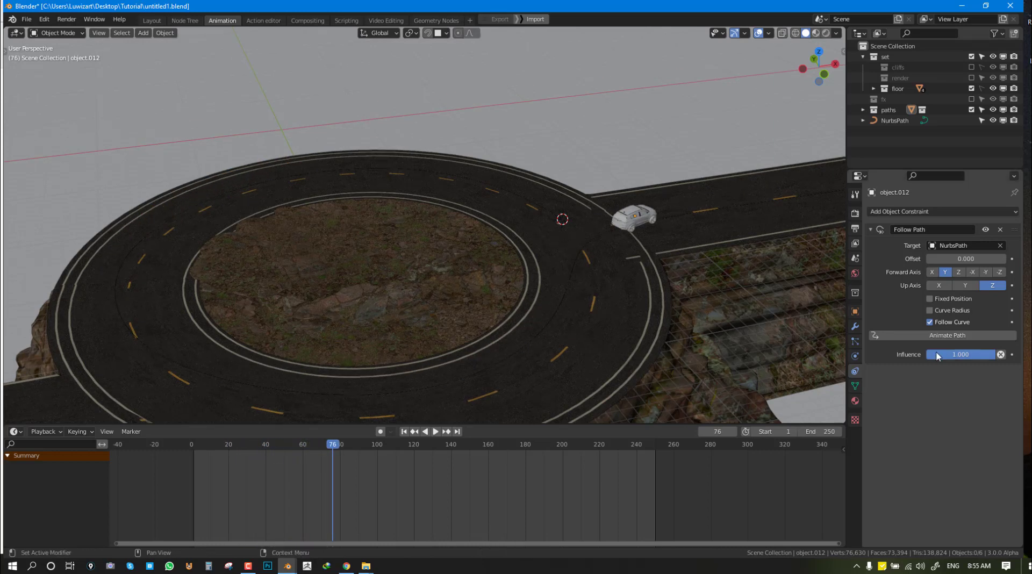
{"action": "left_click", "coordinate": [634, 217]}
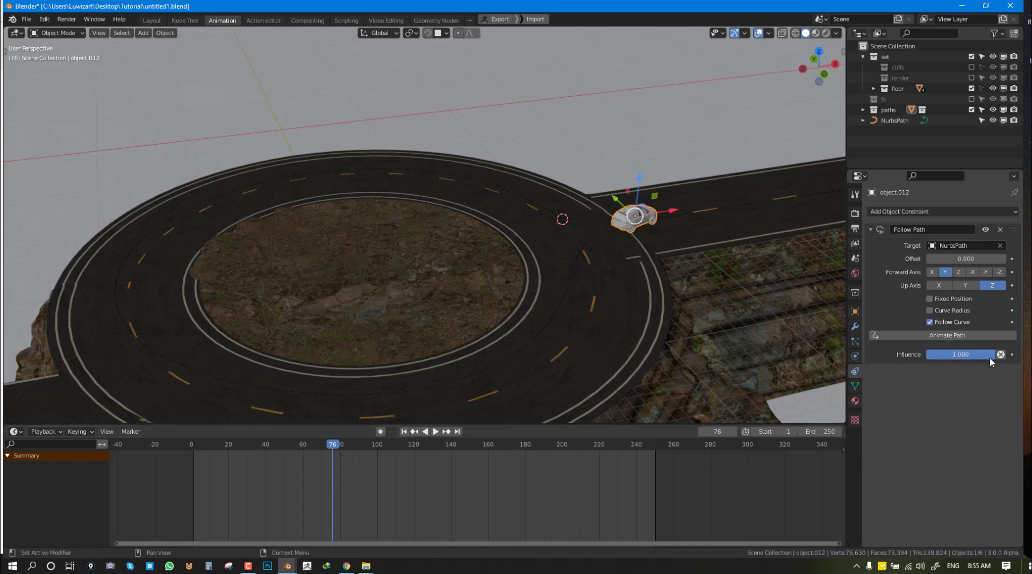
{"action": "mouse_move", "coordinate": [606, 294]}
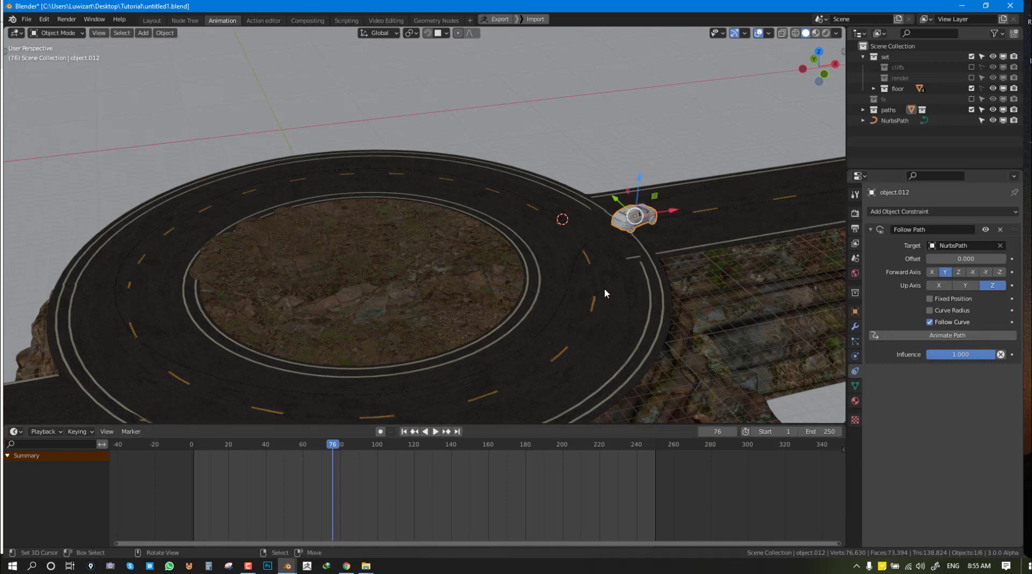
{"action": "left_click", "coordinate": [894, 120]}
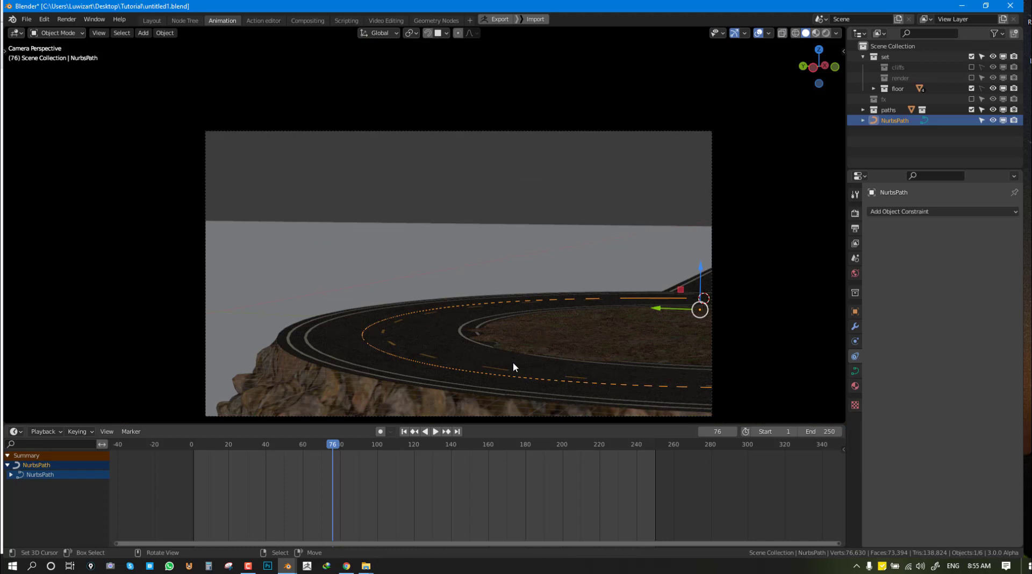
- Set NurbsPath's Path Animation Frames to 195 and replay the drive in camera view
{"action": "left_click", "coordinate": [434, 431]}
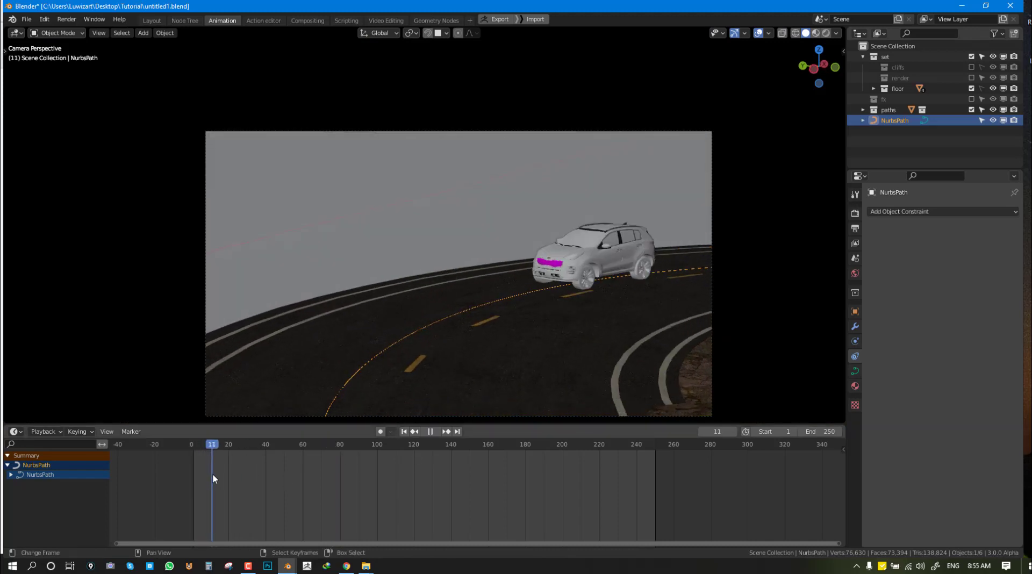
{"action": "left_click", "coordinate": [251, 444]}
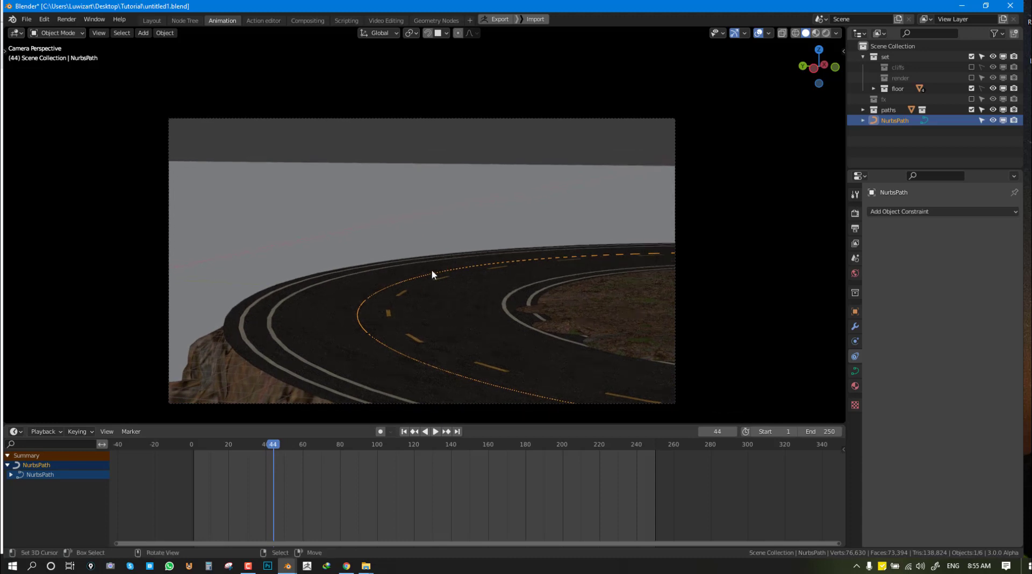
{"action": "left_click", "coordinate": [855, 371]}
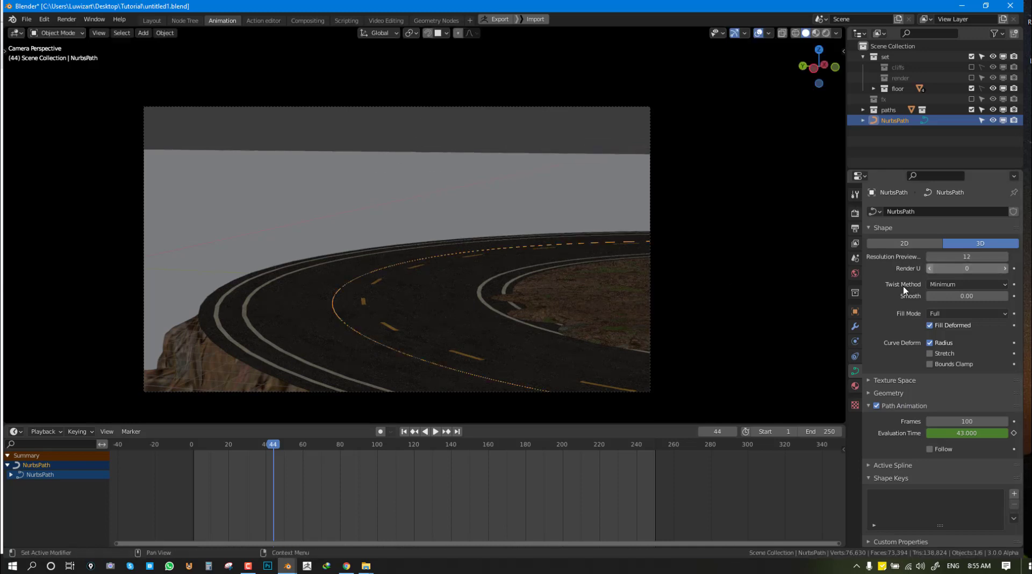
{"action": "mouse_move", "coordinate": [837, 349]}
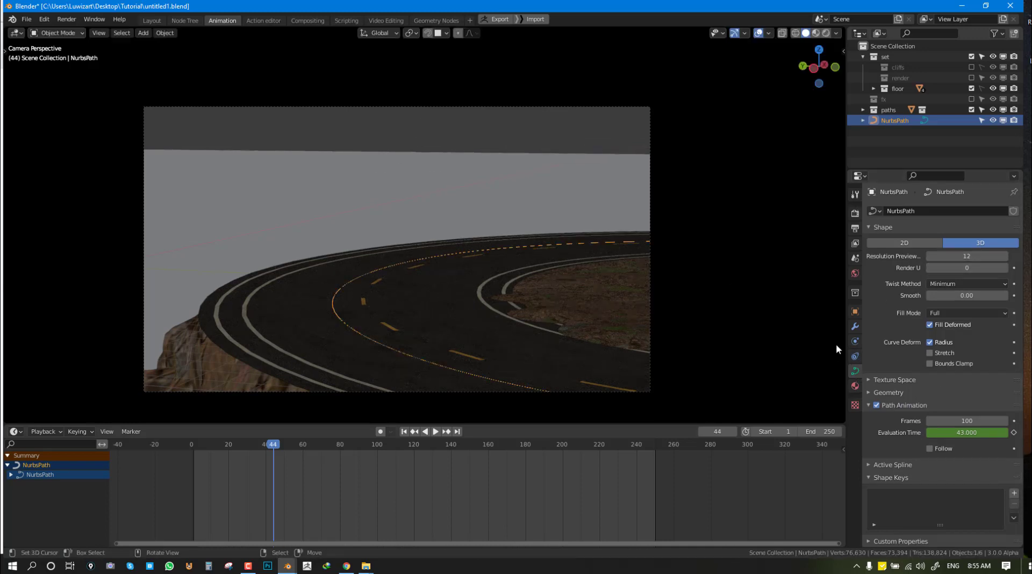
{"action": "left_click", "coordinate": [869, 404]}
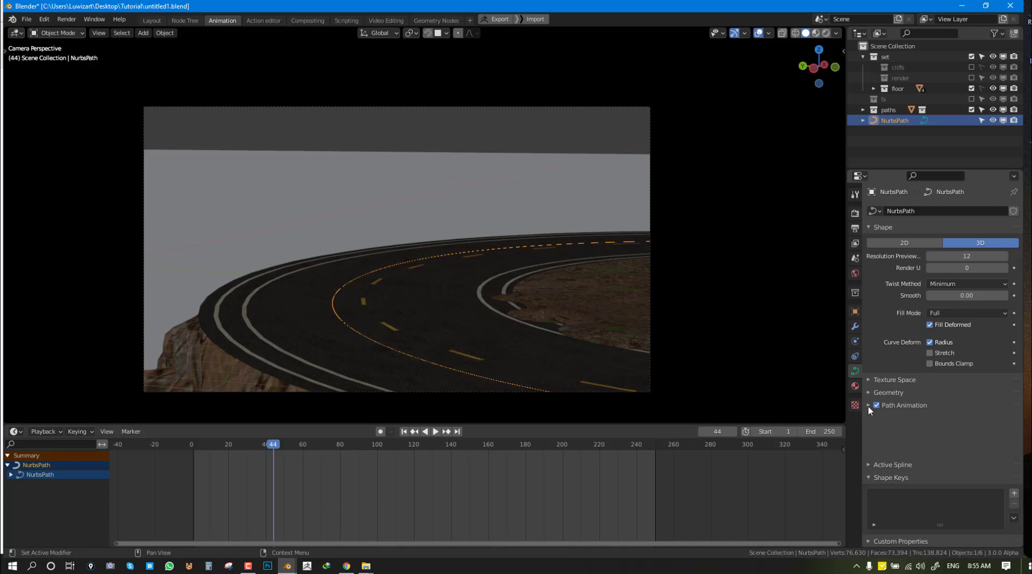
{"action": "left_click", "coordinate": [877, 404]}
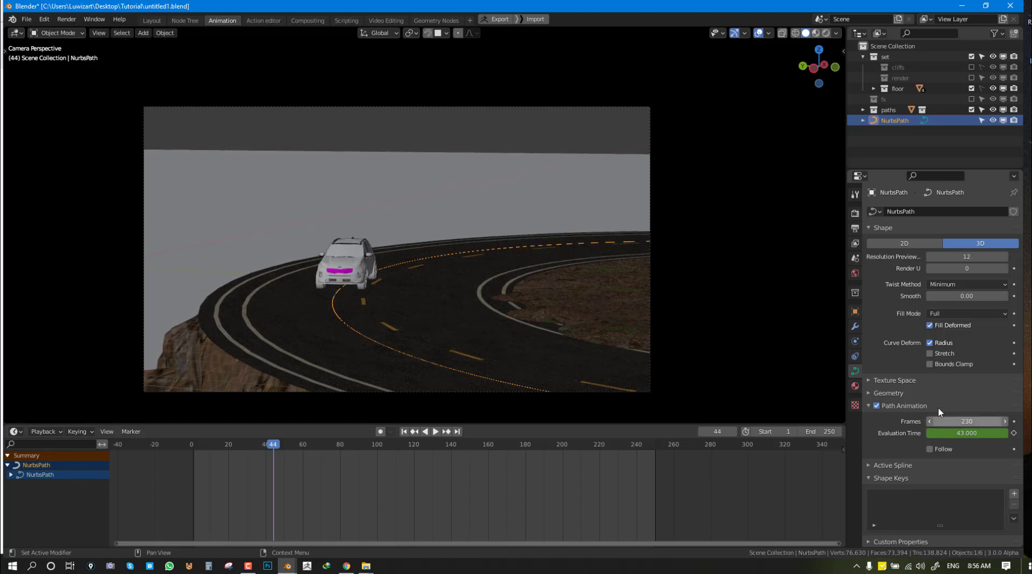
{"action": "left_click", "coordinate": [434, 431]}
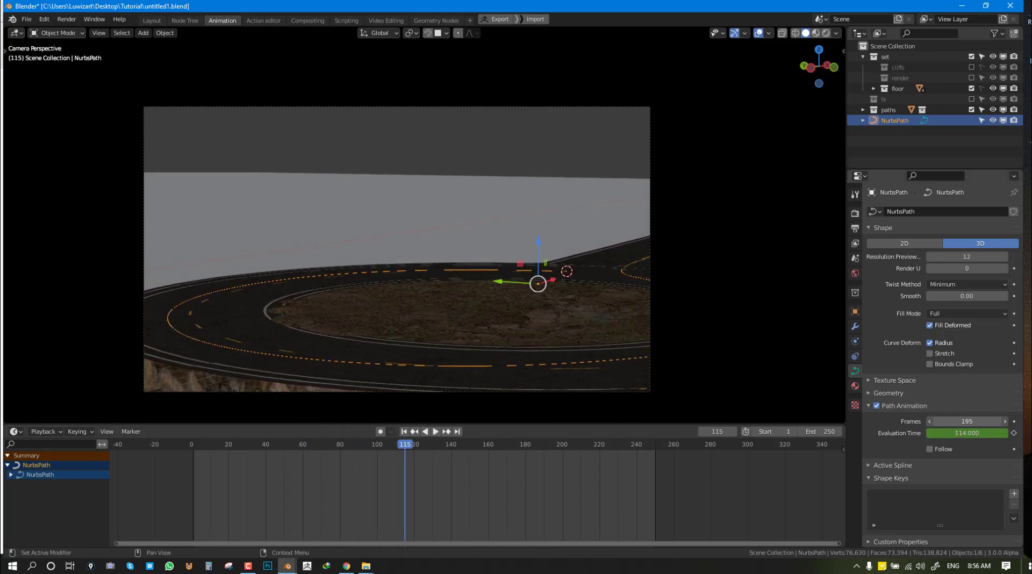
- Keyframe the path's Evaluation Time and play back the 261-frame drive around the roundabout
{"action": "right_click", "coordinate": [968, 432]}
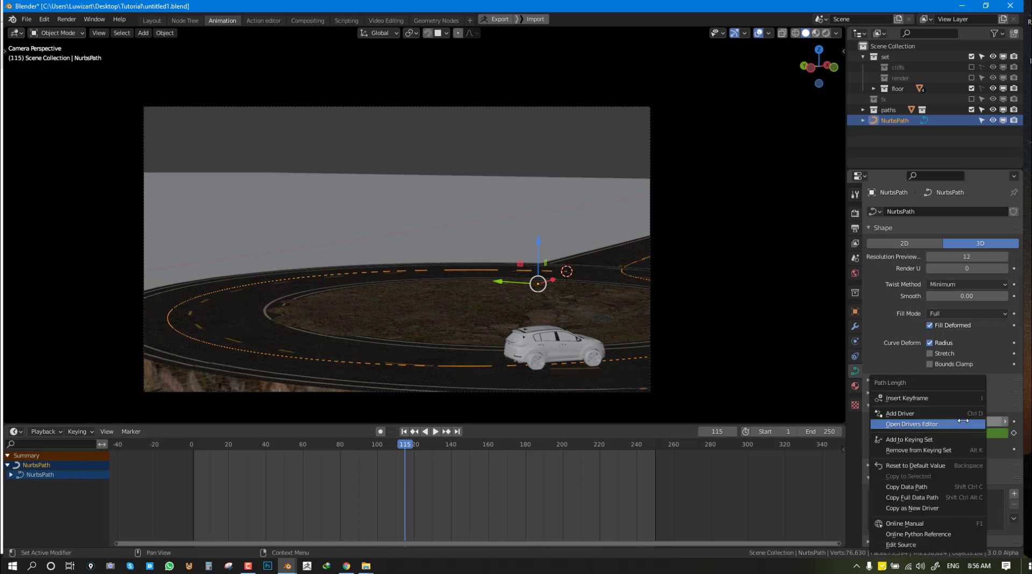
{"action": "mouse_move", "coordinate": [908, 397]}
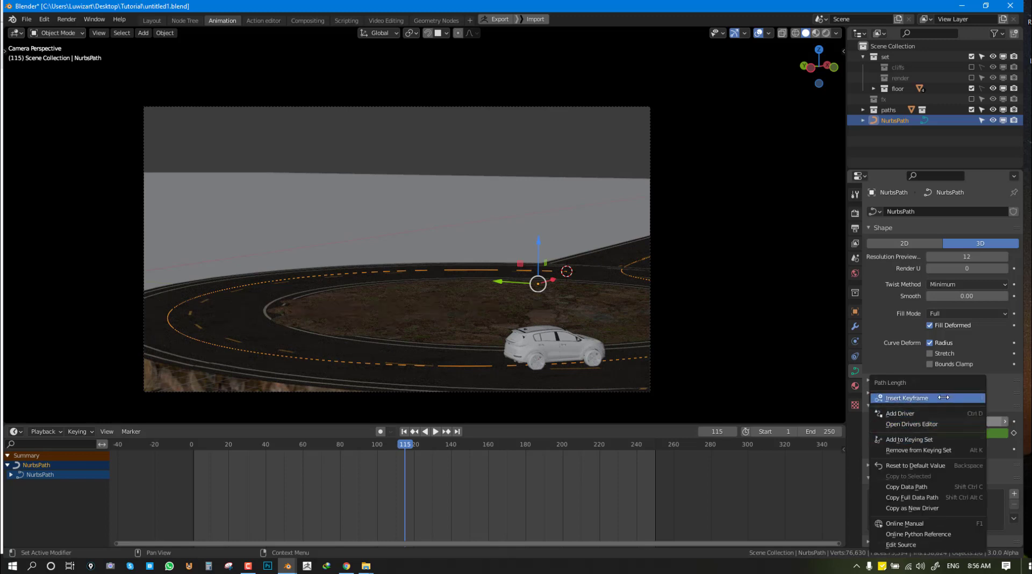
{"action": "left_click", "coordinate": [907, 398]}
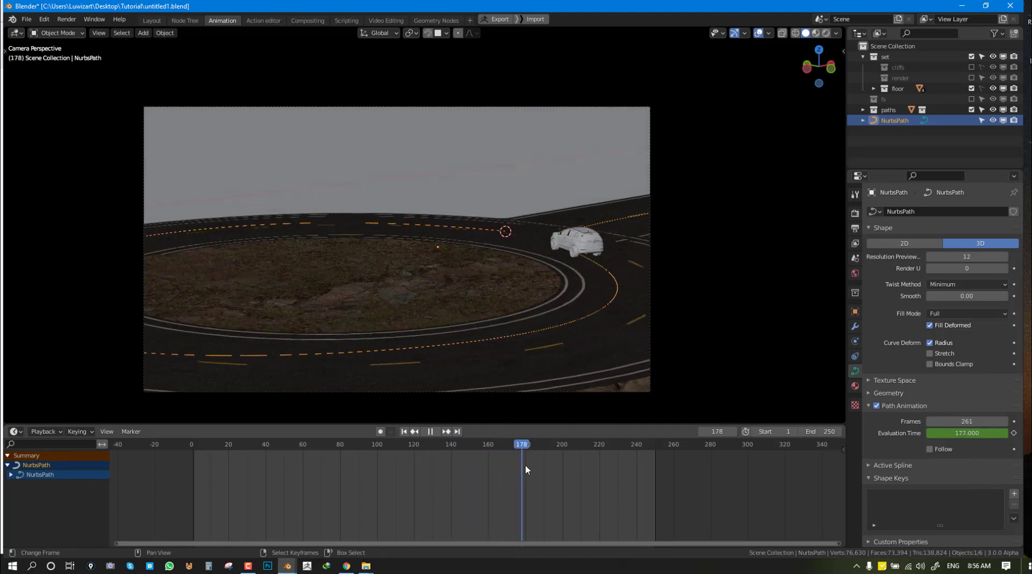
{"action": "left_click", "coordinate": [267, 443]}
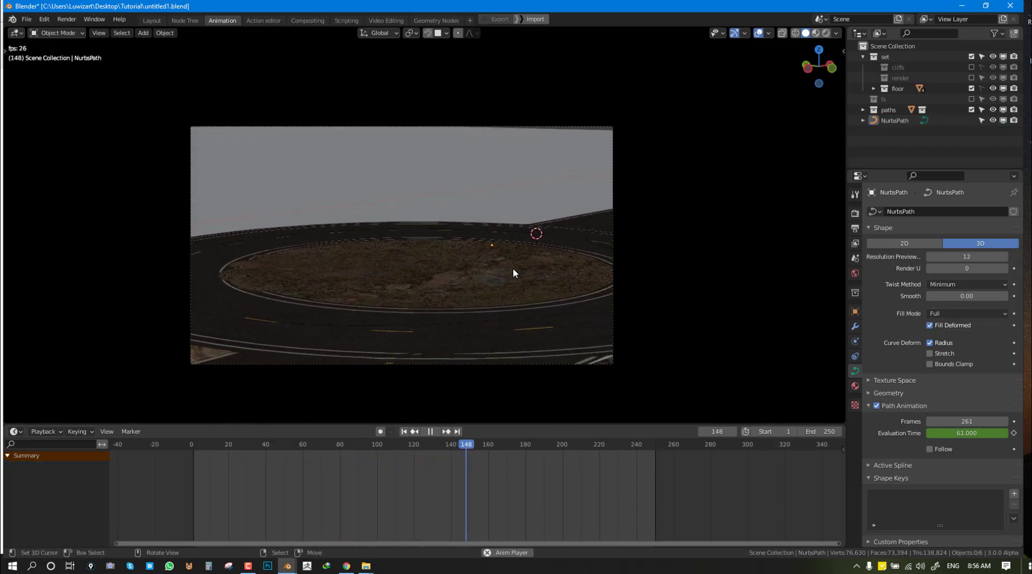
{"action": "left_click", "coordinate": [430, 431]}
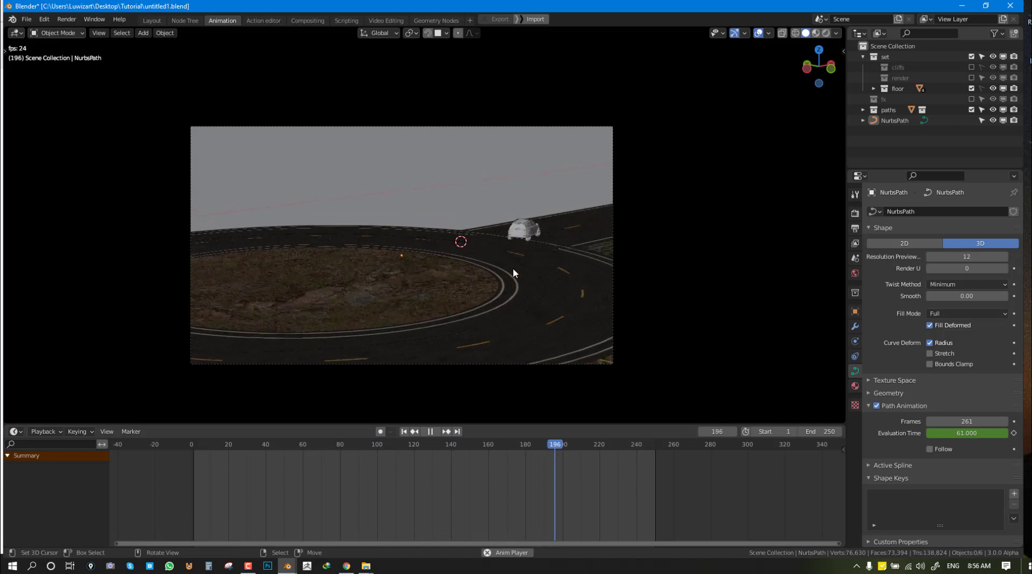
{"action": "left_click", "coordinate": [196, 444]}
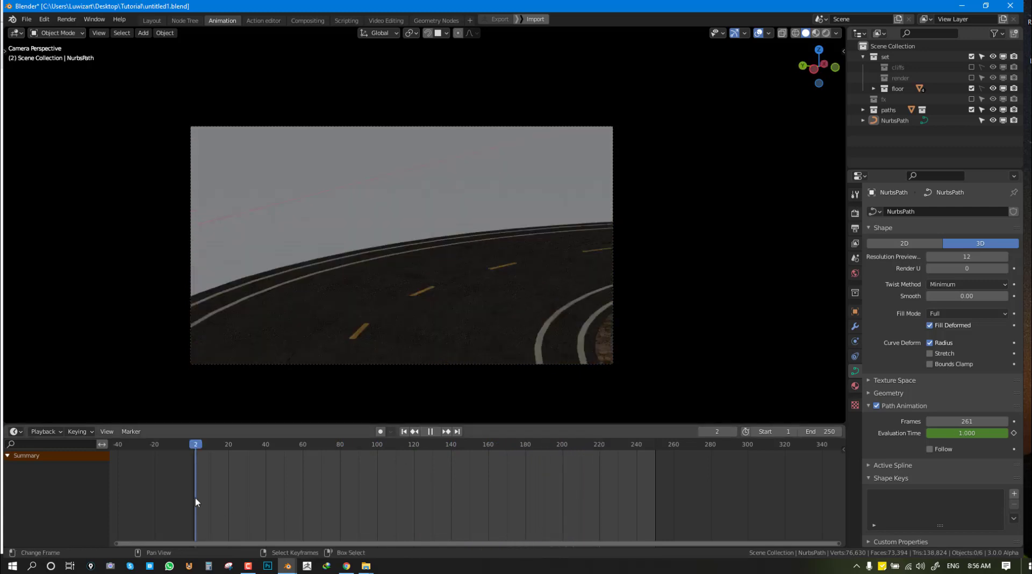
{"action": "left_click", "coordinate": [430, 431]}
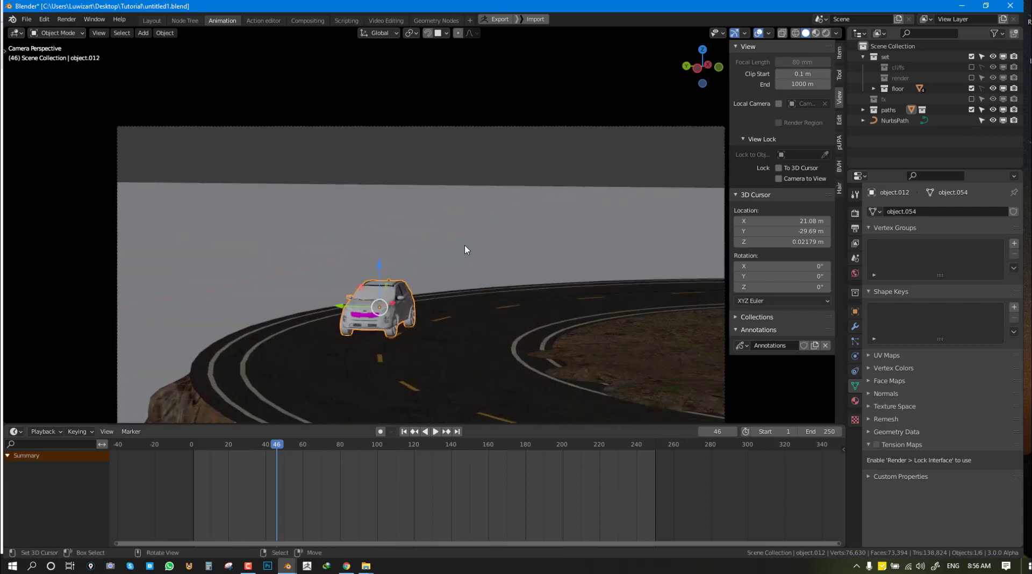
- Show the car's Item transform values and keyframe its Location at frame 1
{"action": "left_click", "coordinate": [840, 63]}
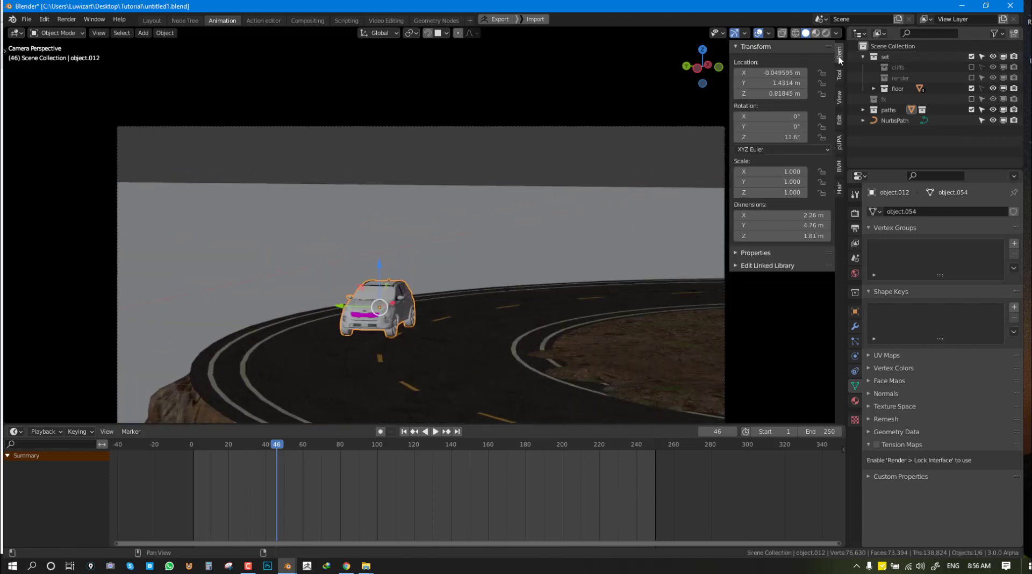
{"action": "left_click", "coordinate": [770, 93]}
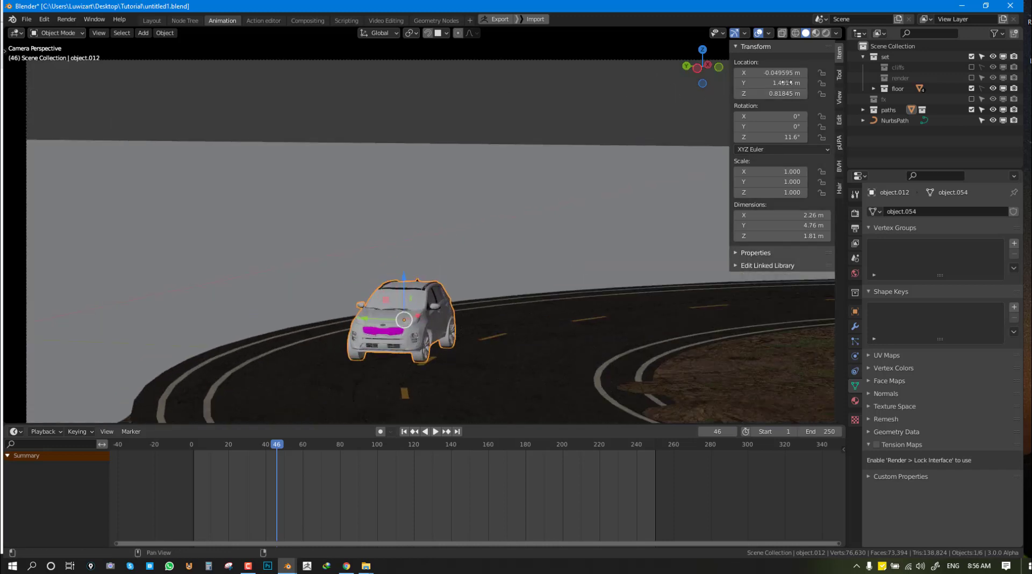
{"action": "left_click", "coordinate": [780, 82]}
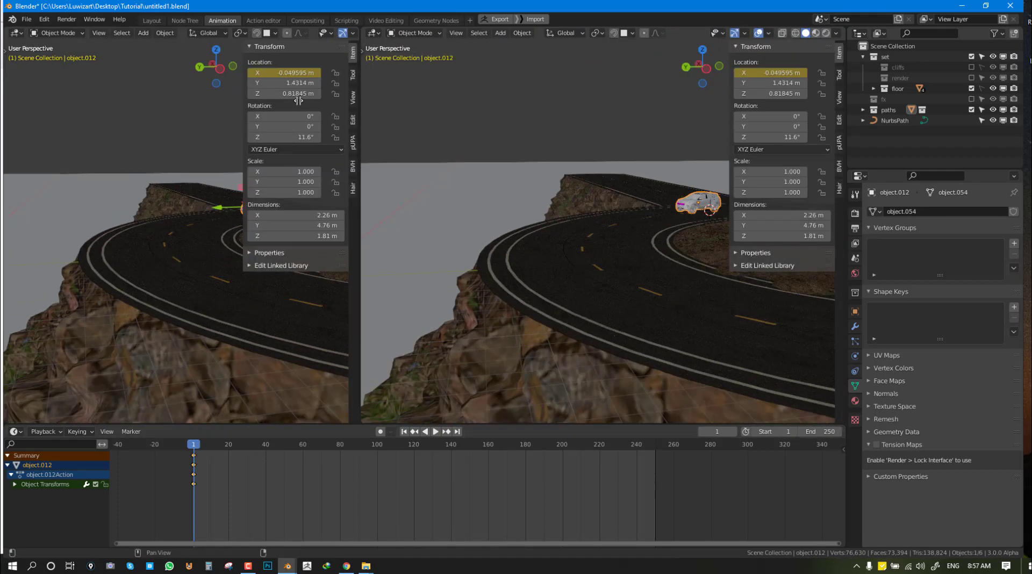
- Turn the left area into the Graph Editor and add a Noise modifier to X Location
{"action": "left_click", "coordinate": [14, 33]}
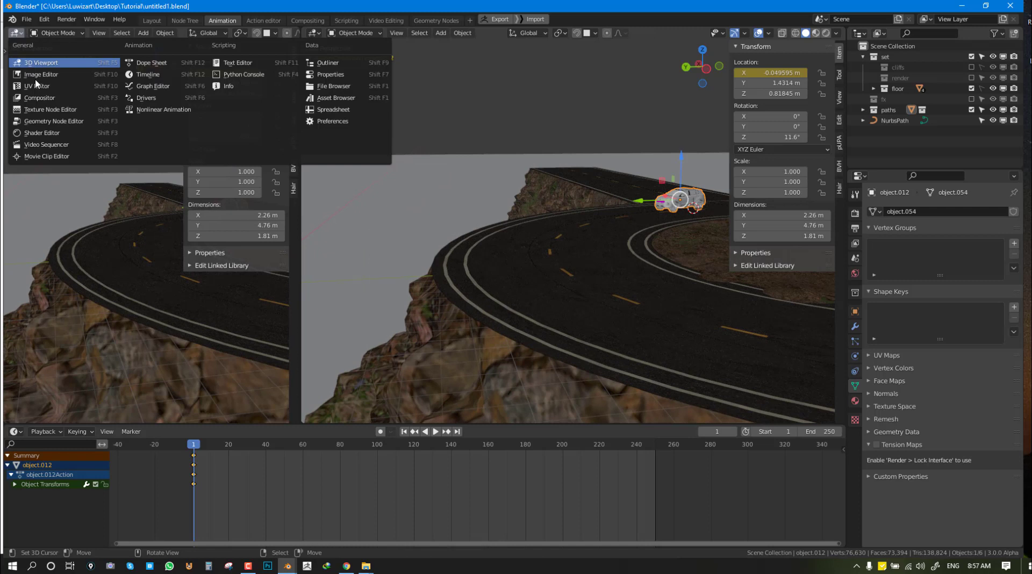
{"action": "left_click", "coordinate": [152, 86]}
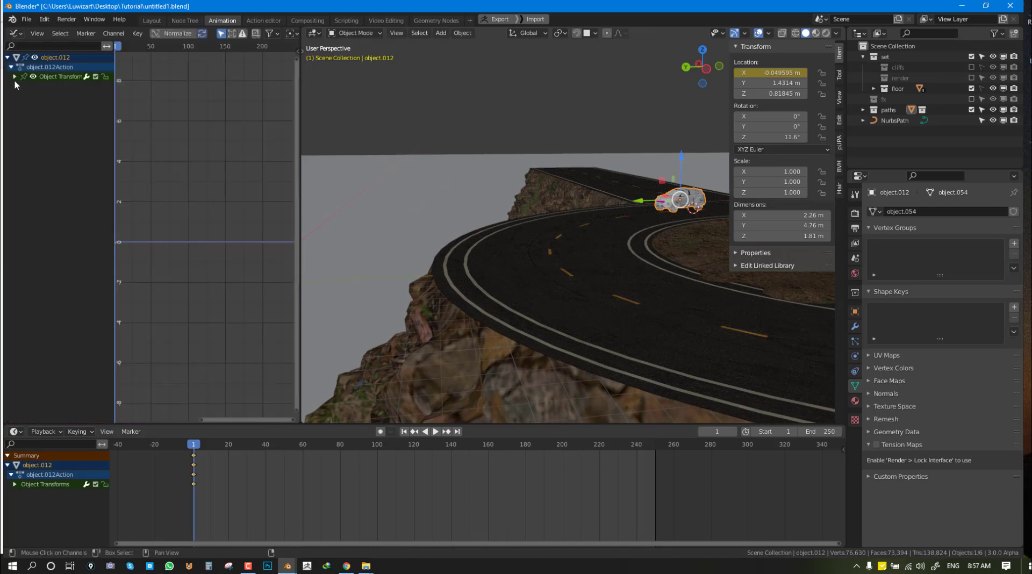
{"action": "left_click", "coordinate": [44, 87]}
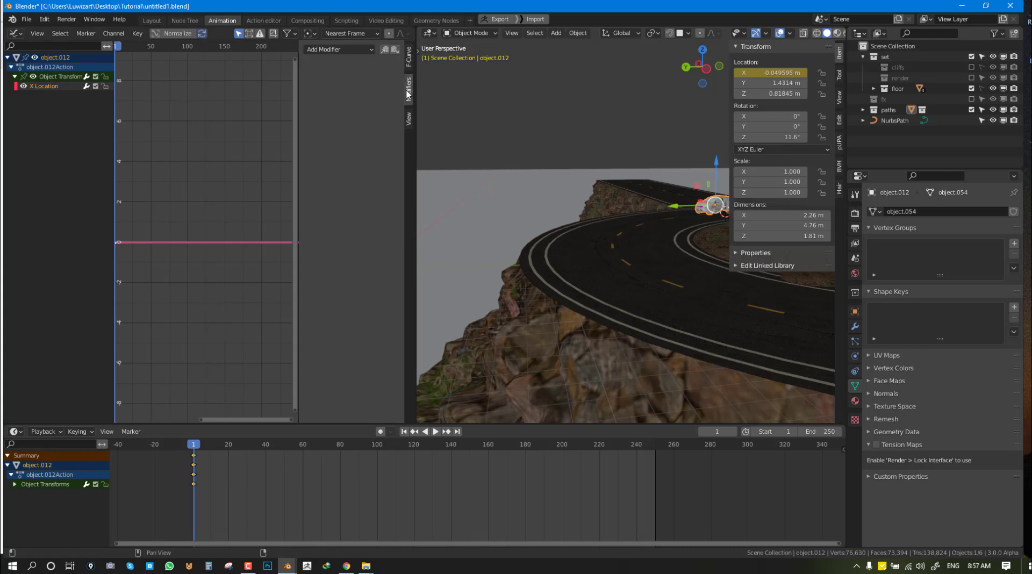
{"action": "left_click", "coordinate": [339, 49]}
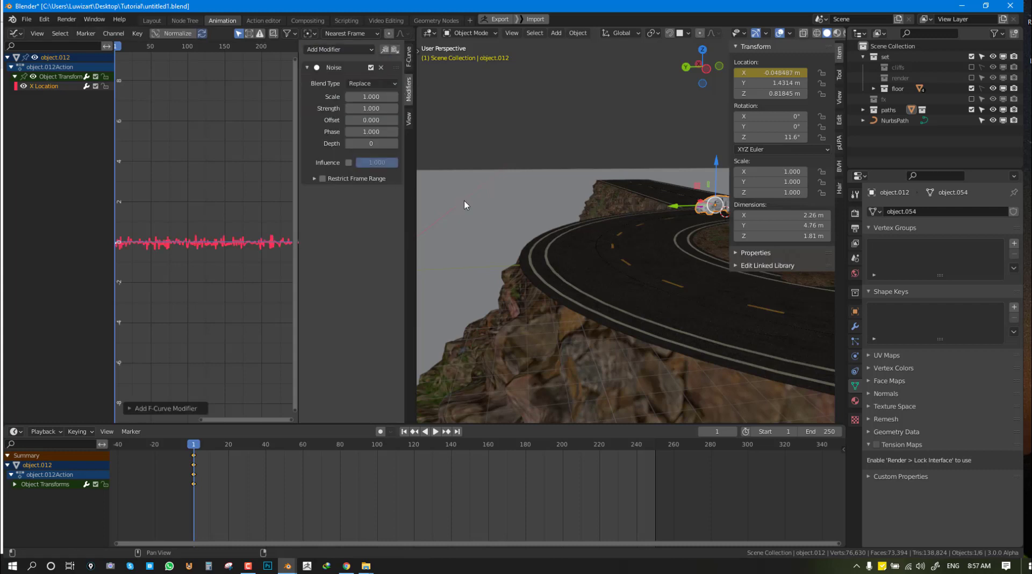
- Preview the jitter and lower the noise to scale 0.32 and strength 0.02
{"action": "left_click", "coordinate": [434, 431]}
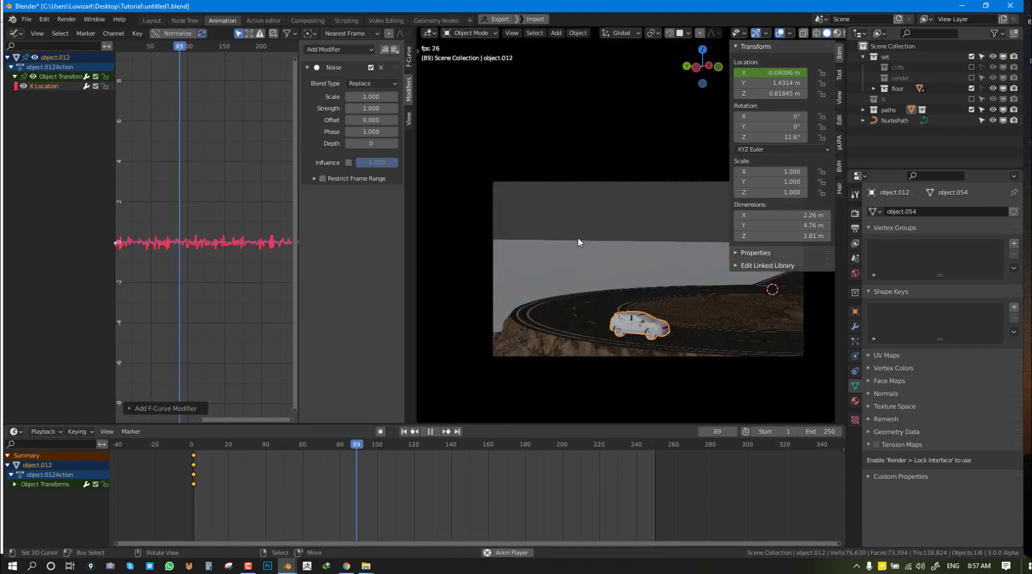
{"action": "left_click", "coordinate": [431, 431]}
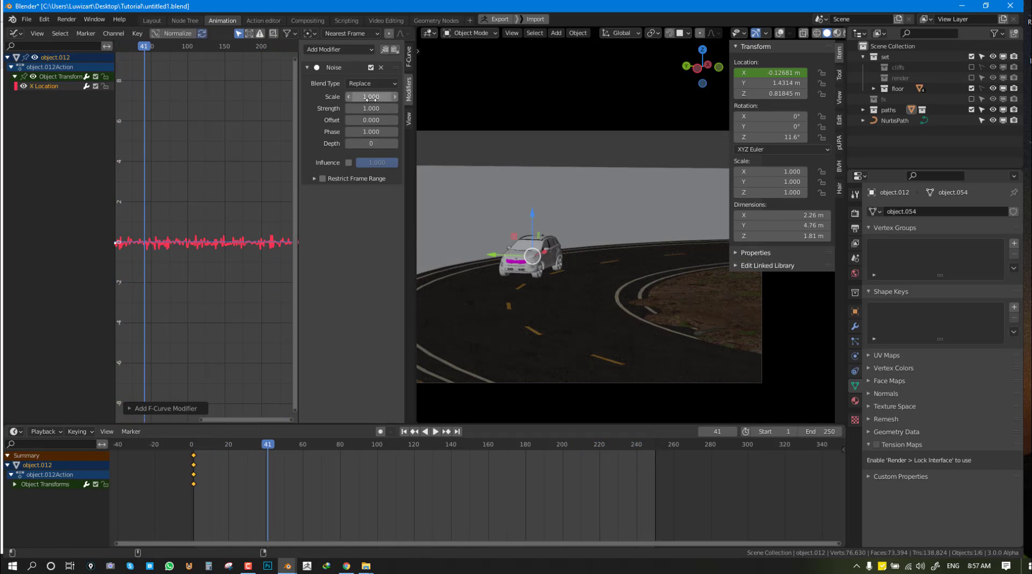
{"action": "left_click_drag", "start_coordinate": [353, 97], "coordinate": [372, 97]}
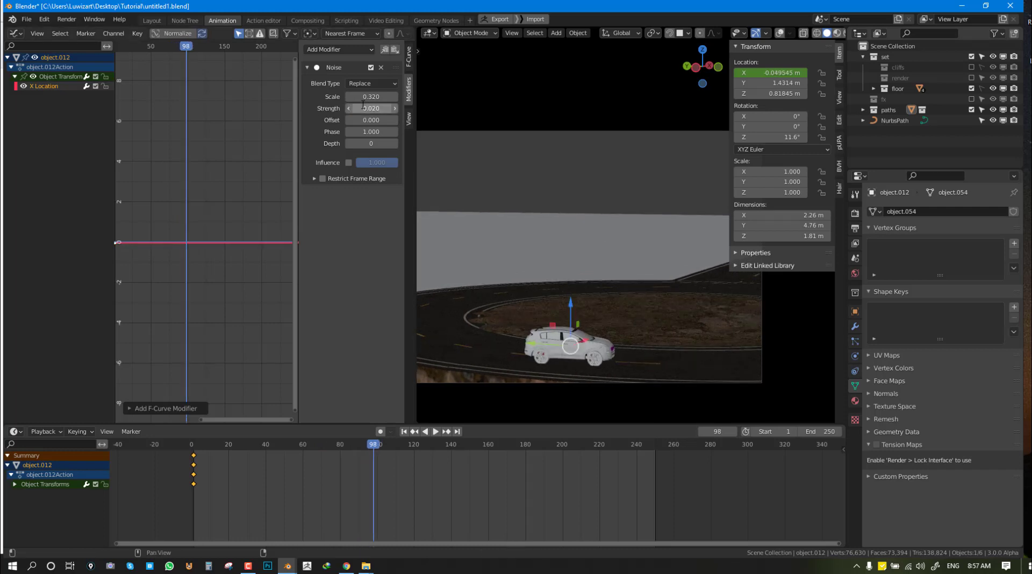
- Keyframe the car's Location and Y Location, then select the Y Location curve
{"action": "left_click", "coordinate": [435, 432]}
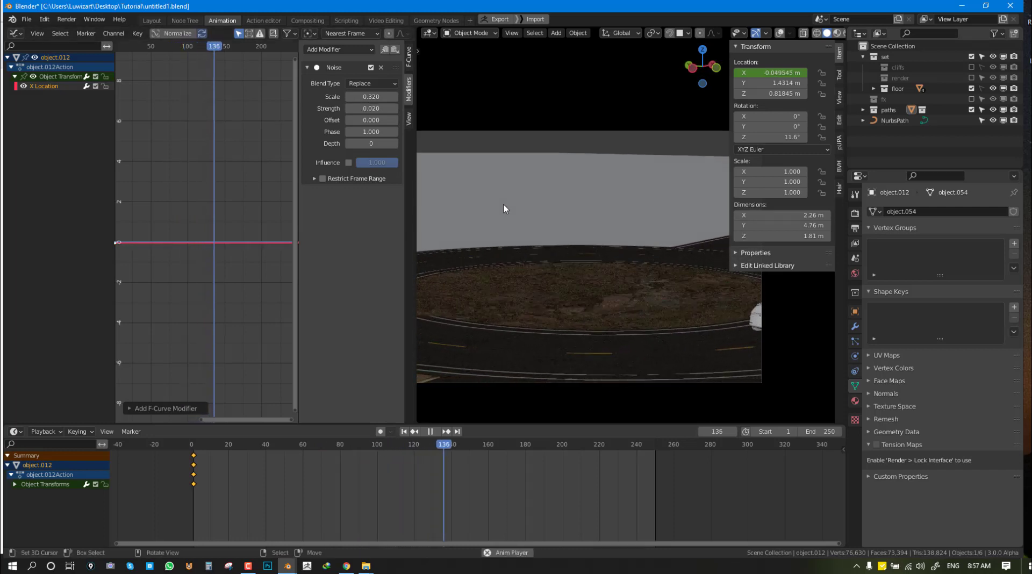
{"action": "left_click", "coordinate": [196, 445]}
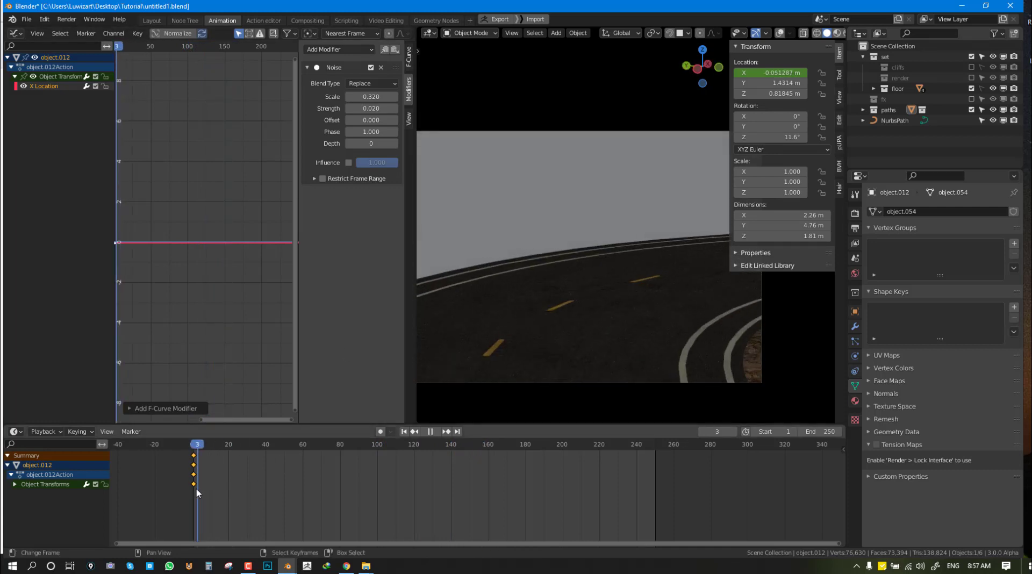
{"action": "right_click", "coordinate": [770, 83]}
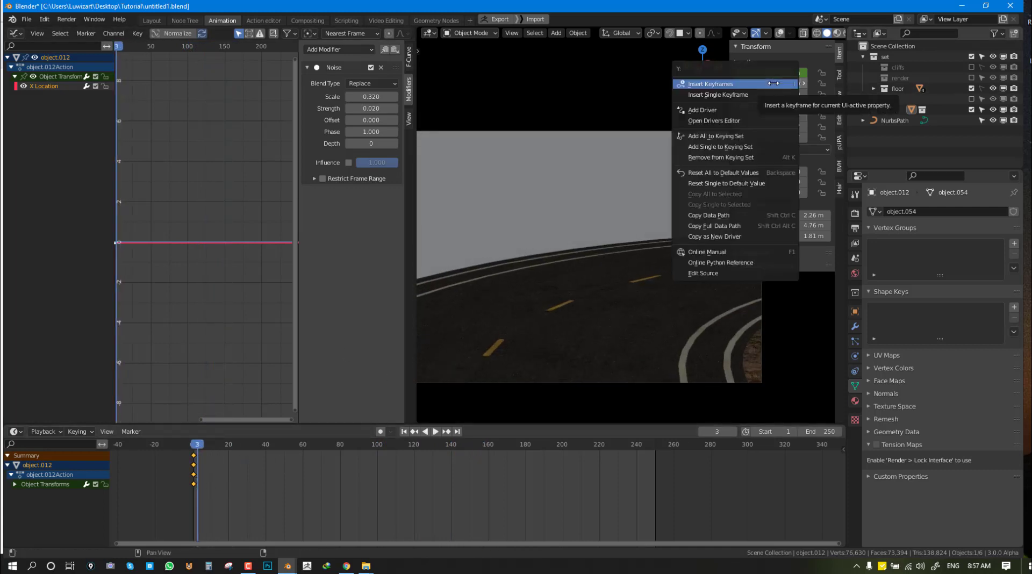
{"action": "left_click", "coordinate": [709, 83]}
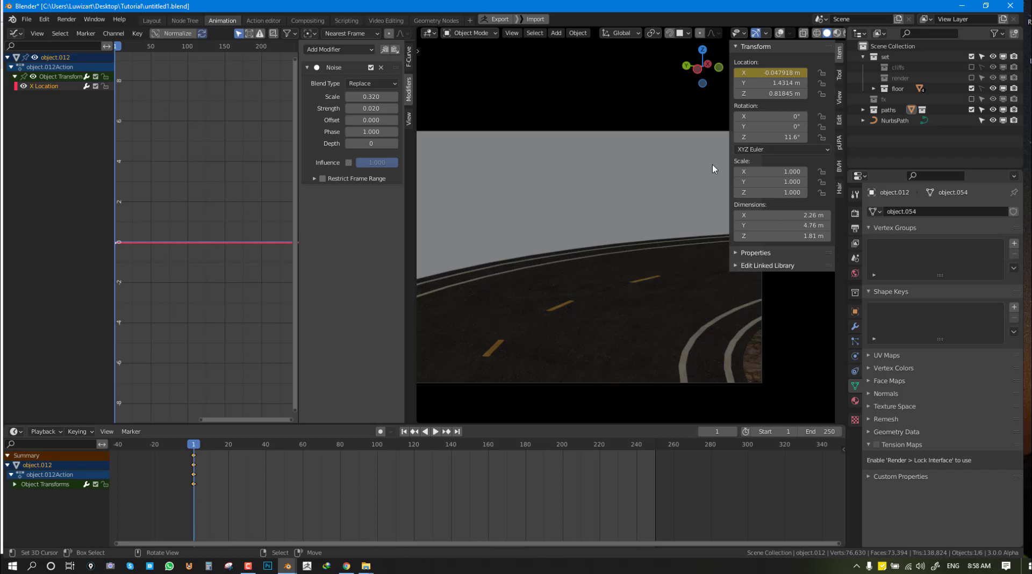
{"action": "right_click", "coordinate": [770, 73]}
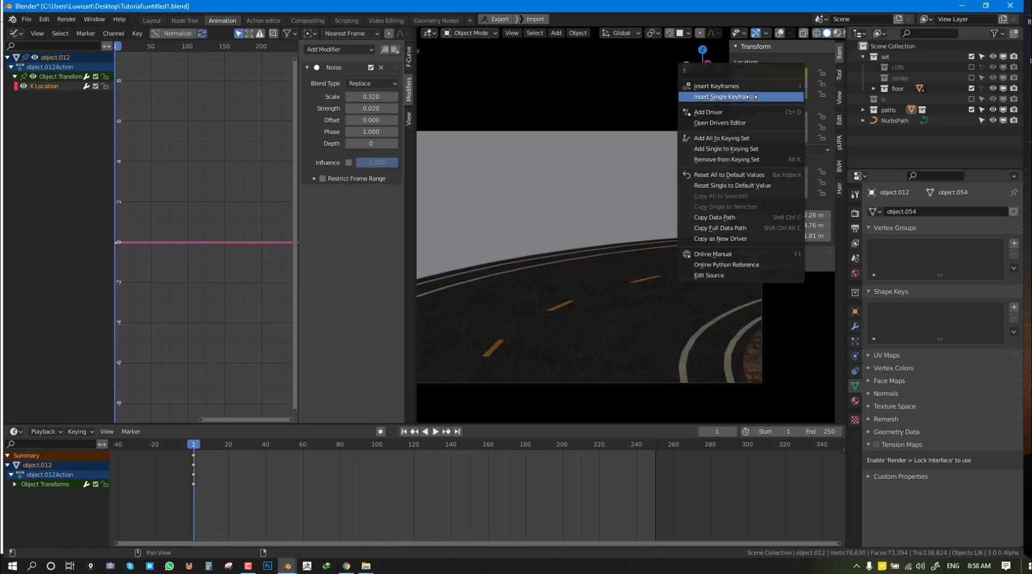
{"action": "left_click", "coordinate": [725, 97]}
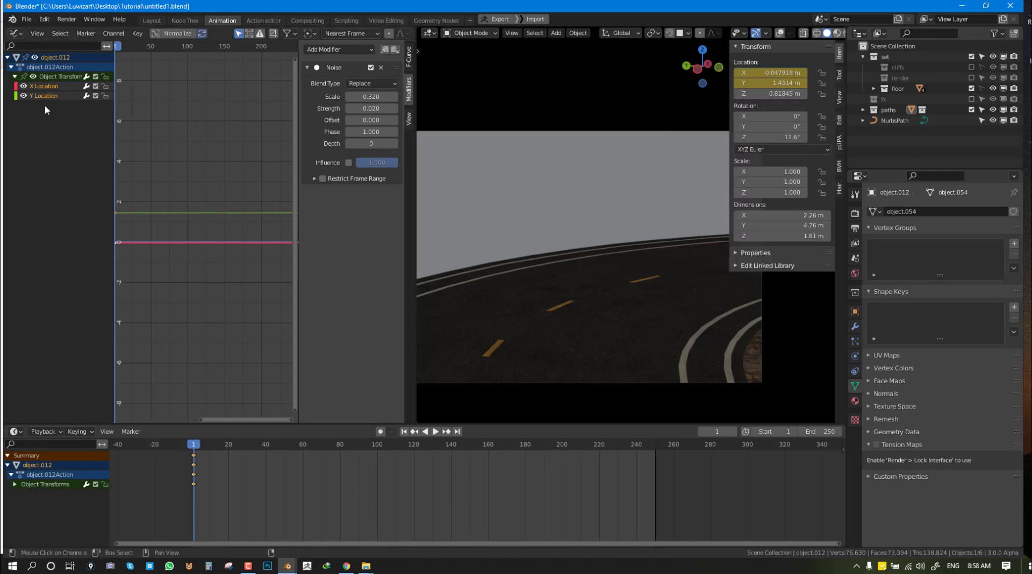
{"action": "left_click", "coordinate": [44, 96]}
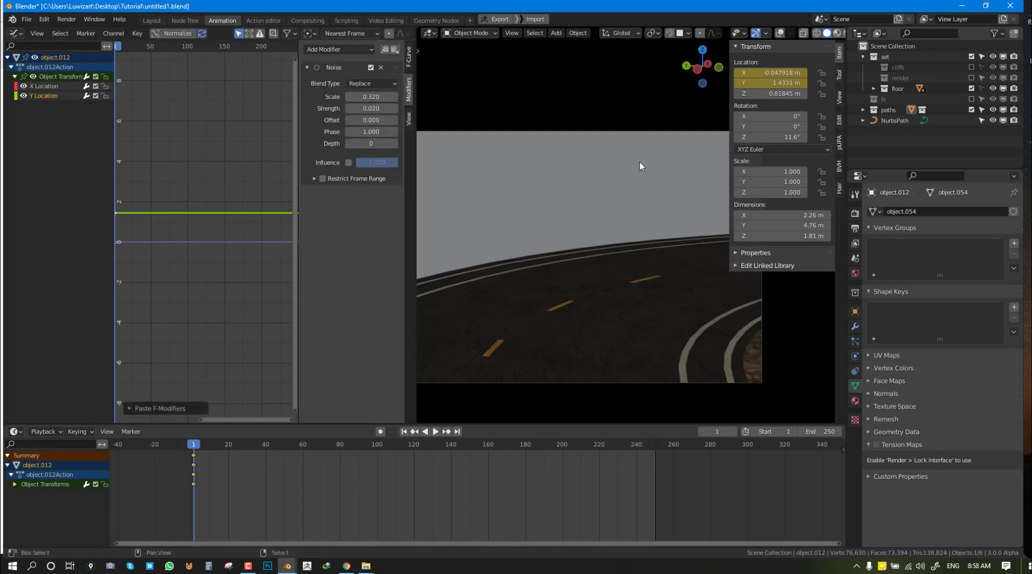
- Raise the Y Location noise to scale 0.78 and strength 0.88, then play the jittering drive
{"action": "left_click", "coordinate": [434, 431]}
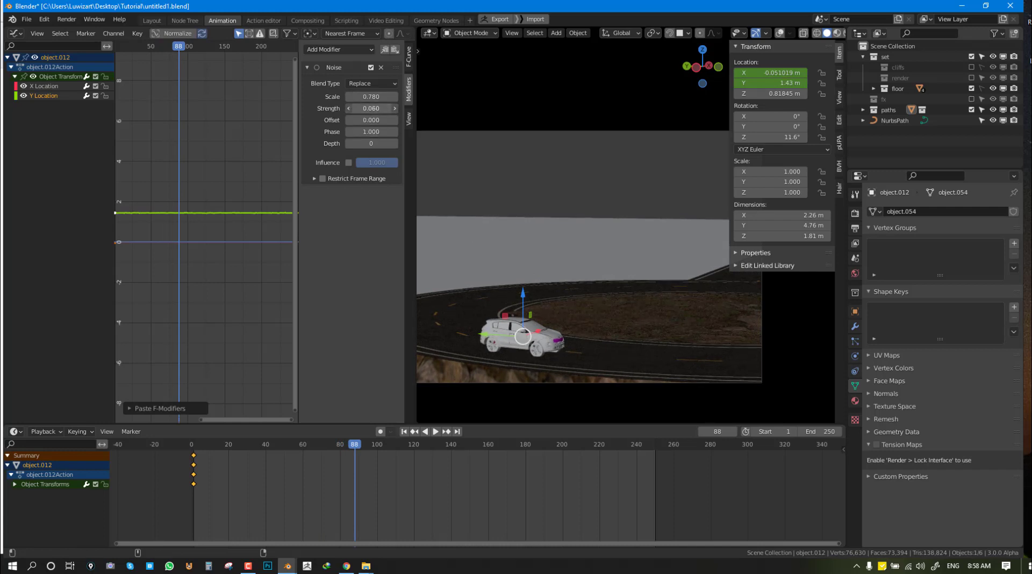
{"action": "left_click", "coordinate": [434, 431]}
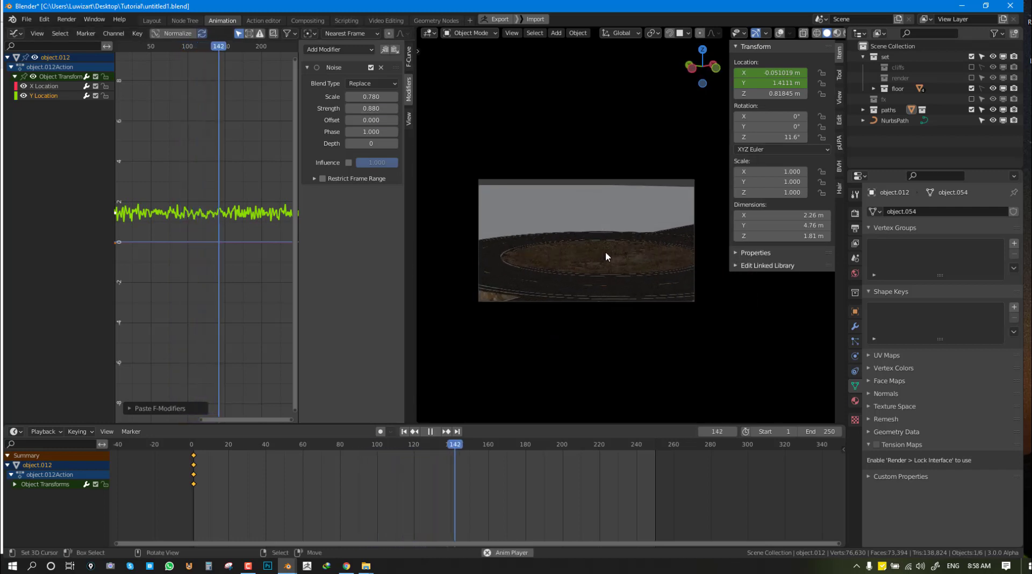
{"action": "left_click", "coordinate": [541, 443]}
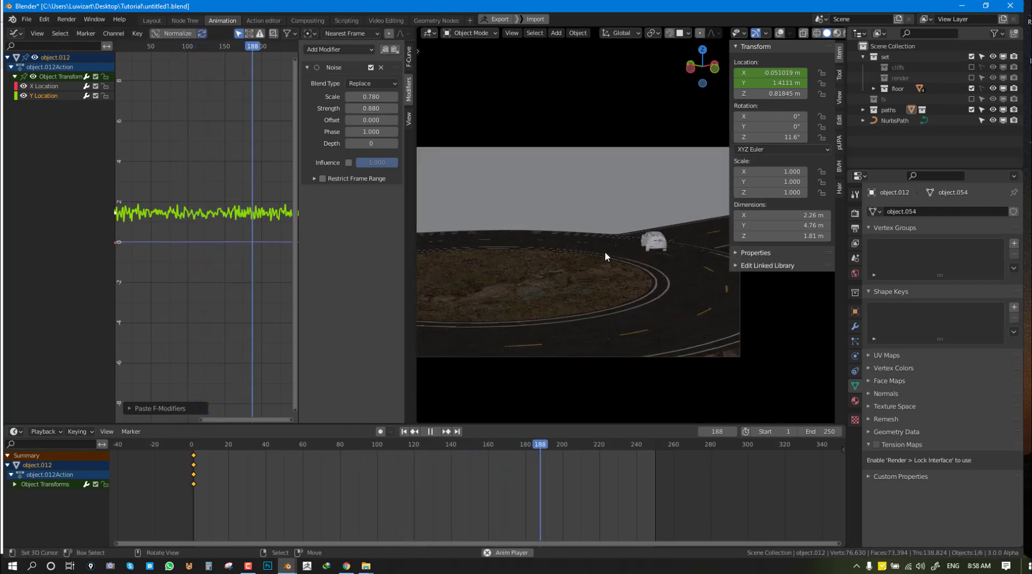
{"action": "left_click", "coordinate": [432, 432]}
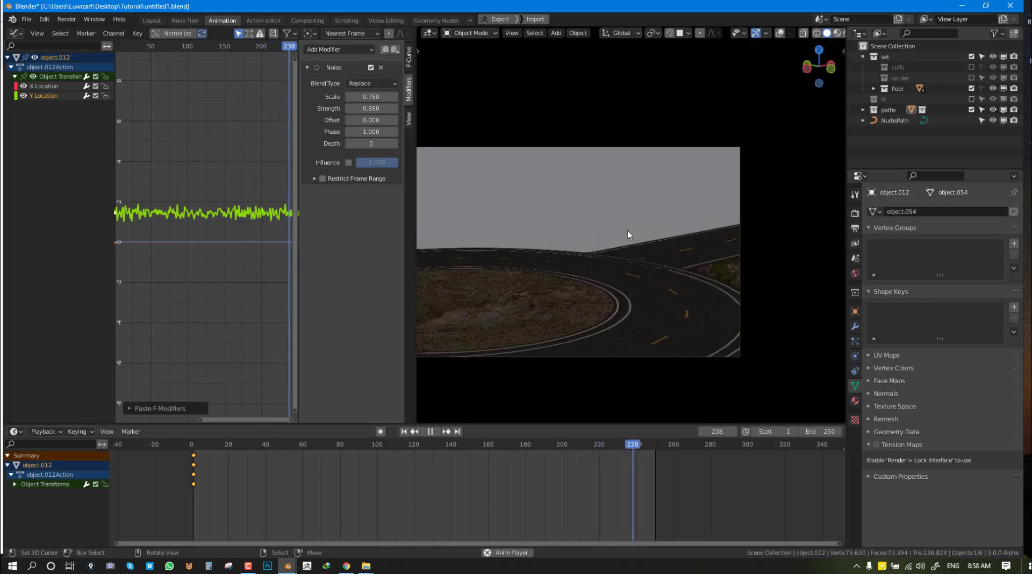
{"action": "left_click", "coordinate": [257, 444]}
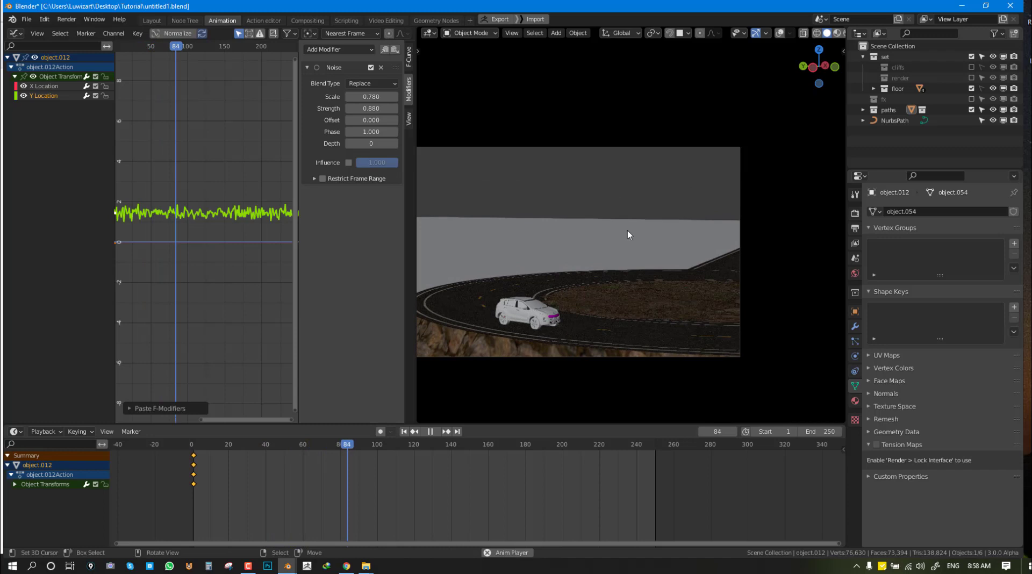
{"action": "left_click", "coordinate": [431, 432]}
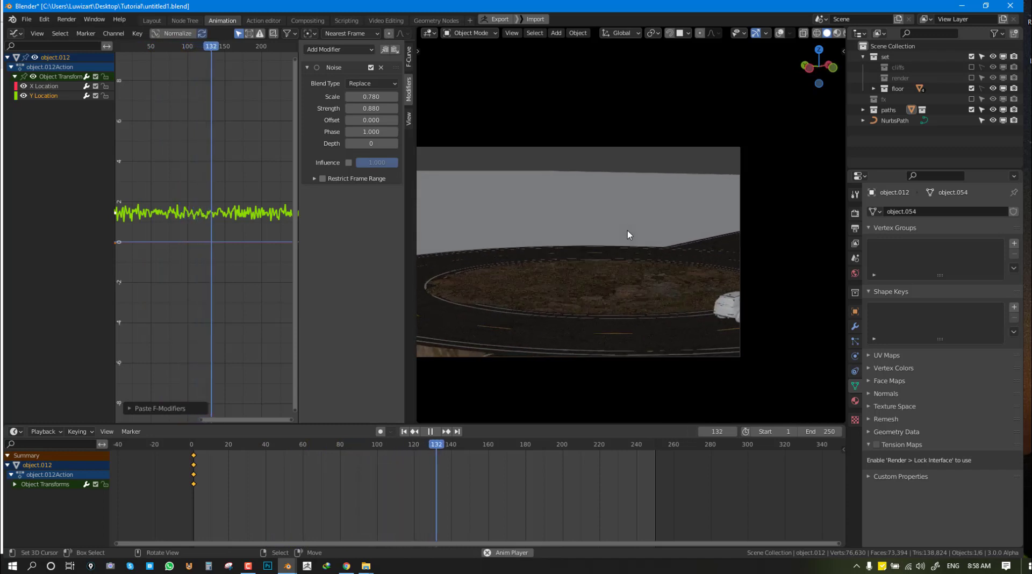